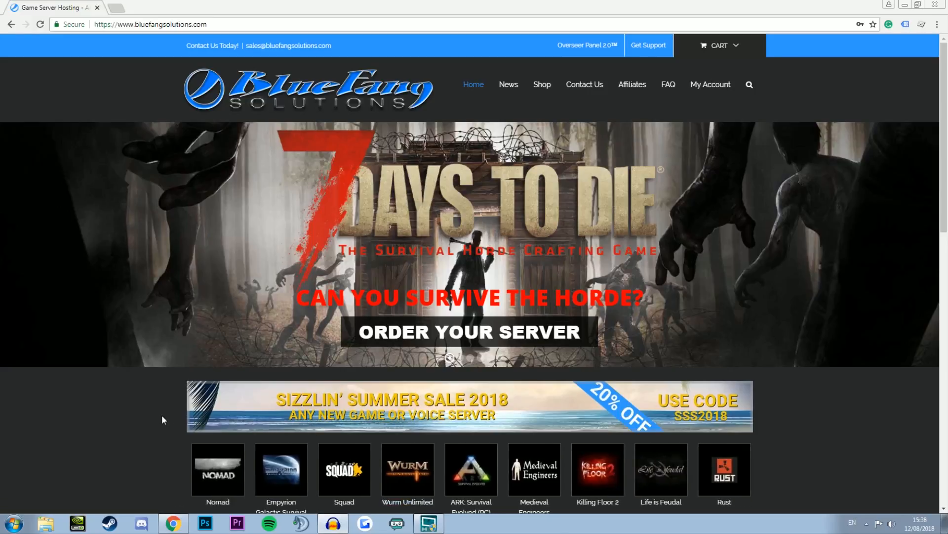
# Step: Reach the Game Servers catalogue from the Shop menu and browse to Life is Feudal
pyautogui.scroll(-3)
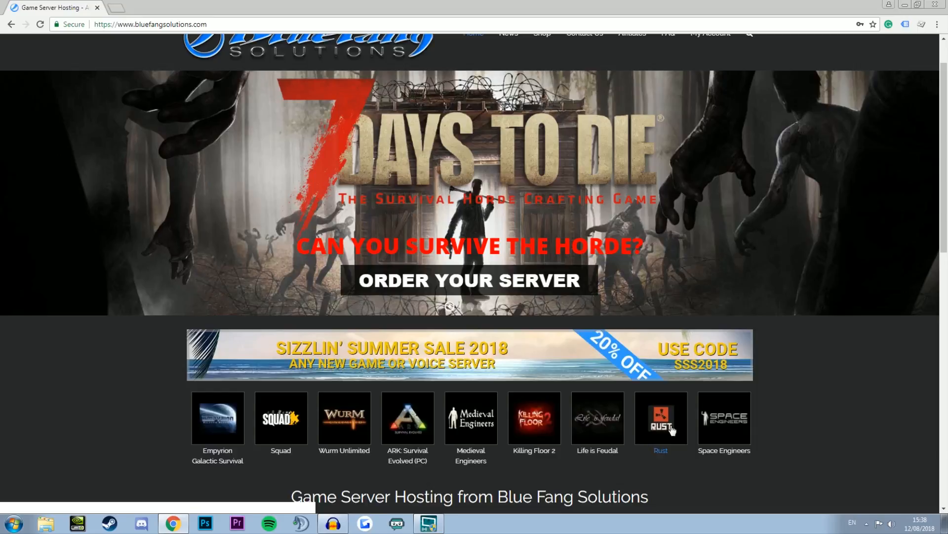
pyautogui.moveTo(42, 378)
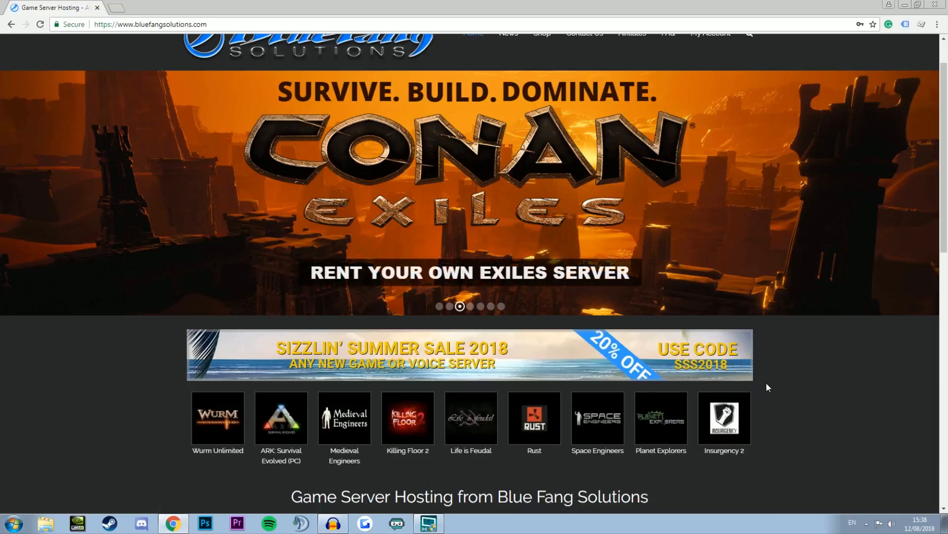
pyautogui.scroll(3)
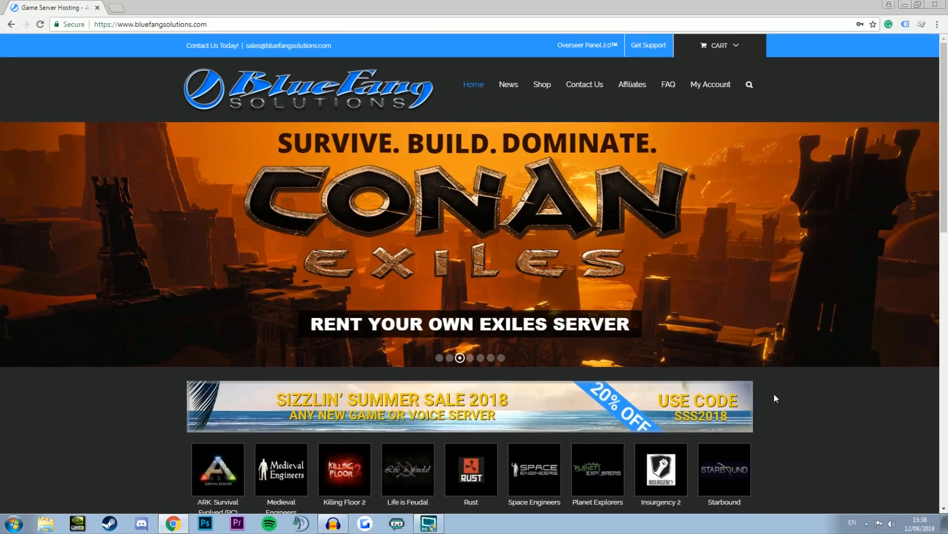
pyautogui.scroll(-3)
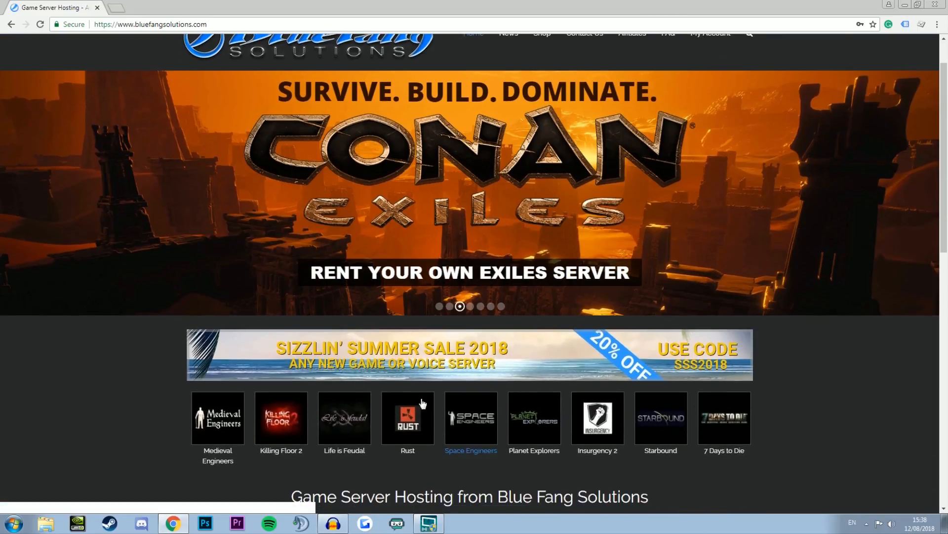
pyautogui.scroll(3)
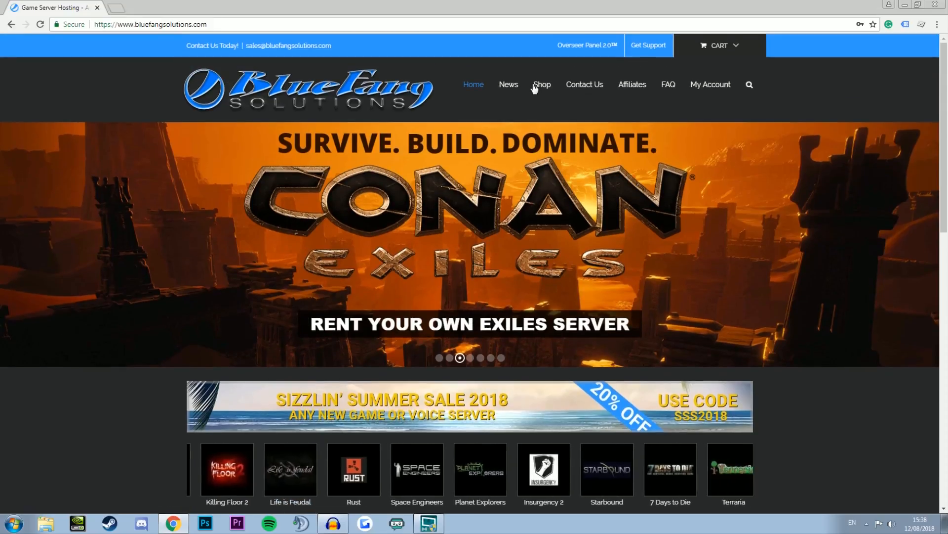
pyautogui.click(542, 84)
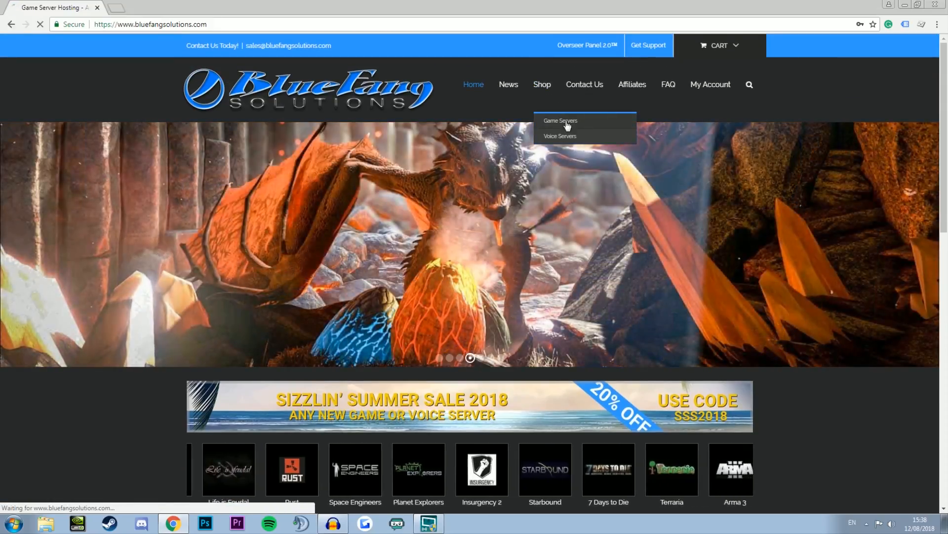
pyautogui.click(560, 121)
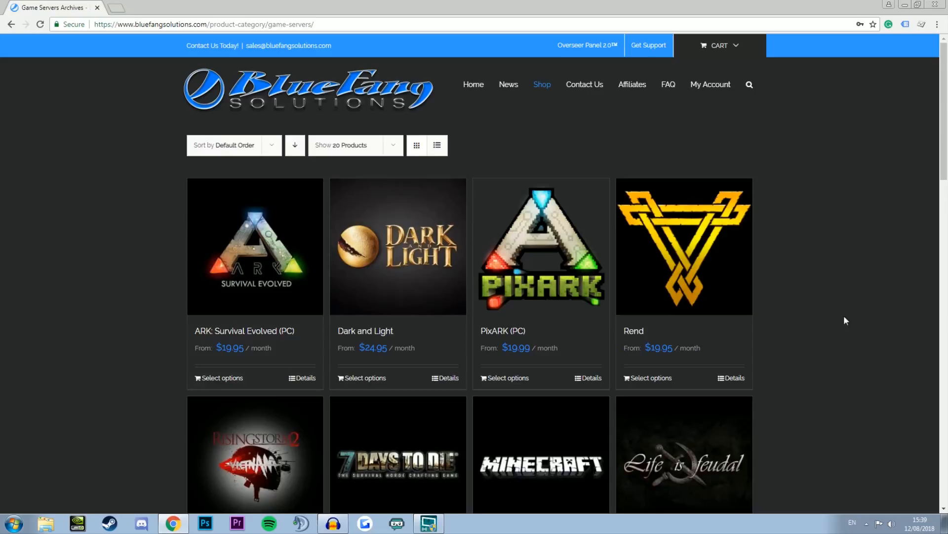
pyautogui.scroll(-3)
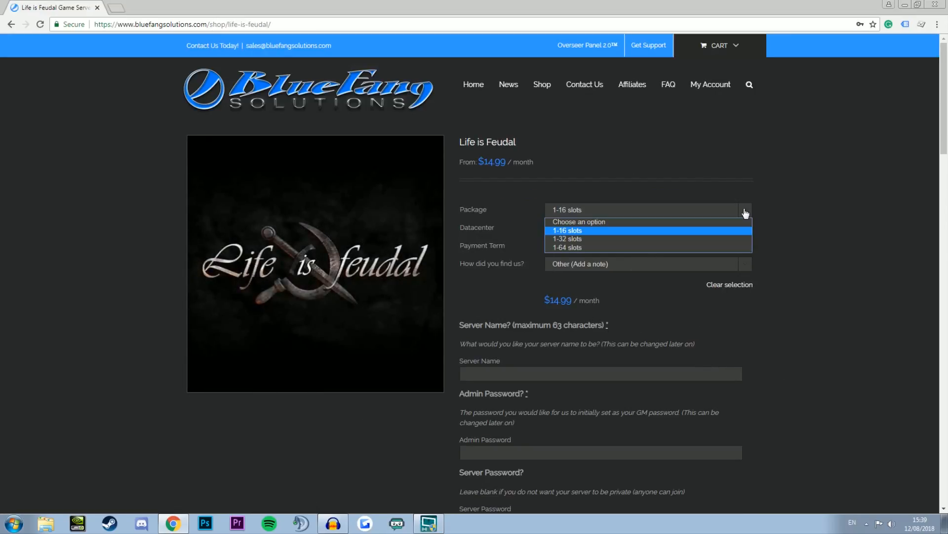
pyautogui.moveTo(665, 238)
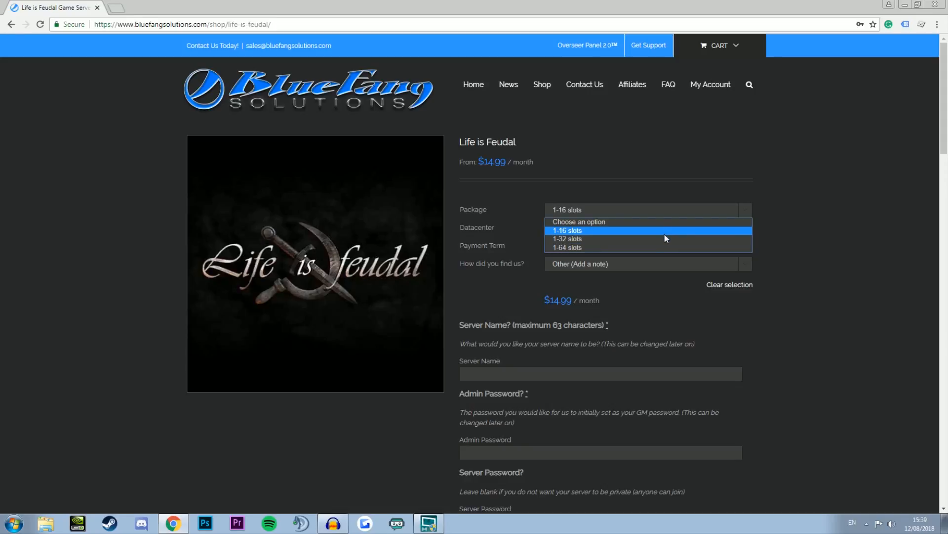
pyautogui.moveTo(638, 248)
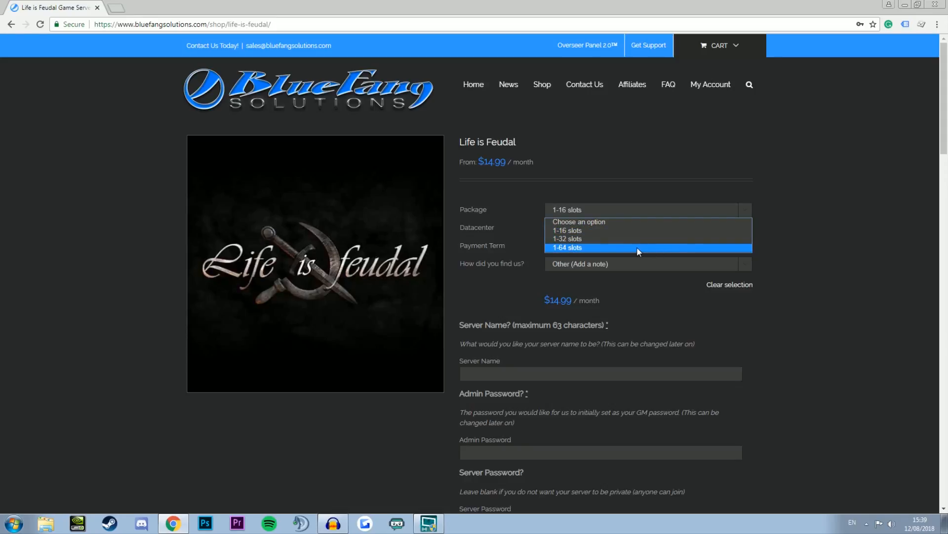
pyautogui.moveTo(567, 231)
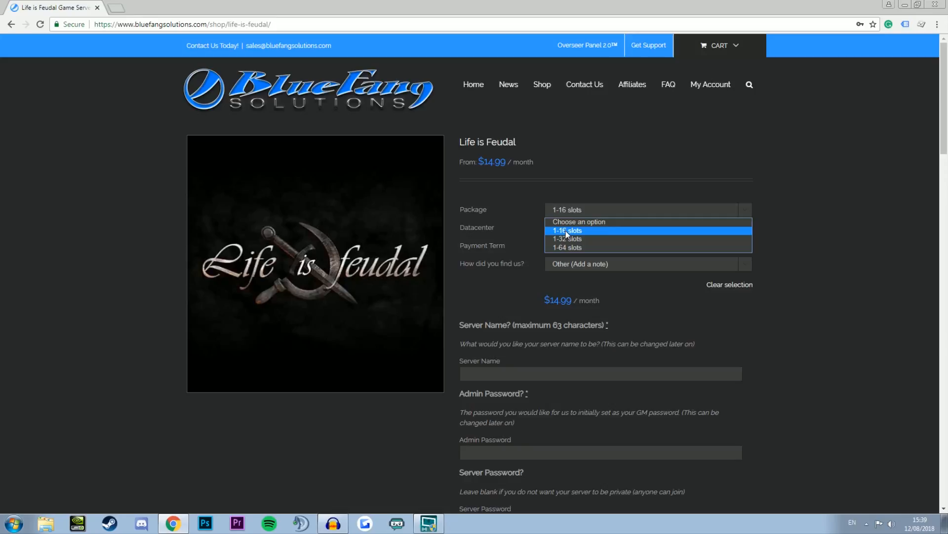
pyautogui.moveTo(566, 248)
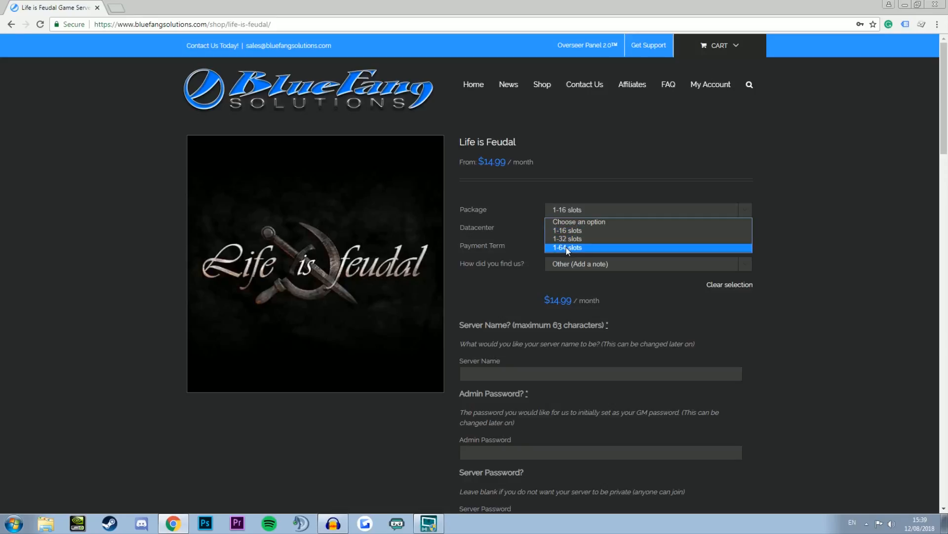
pyautogui.moveTo(568, 238)
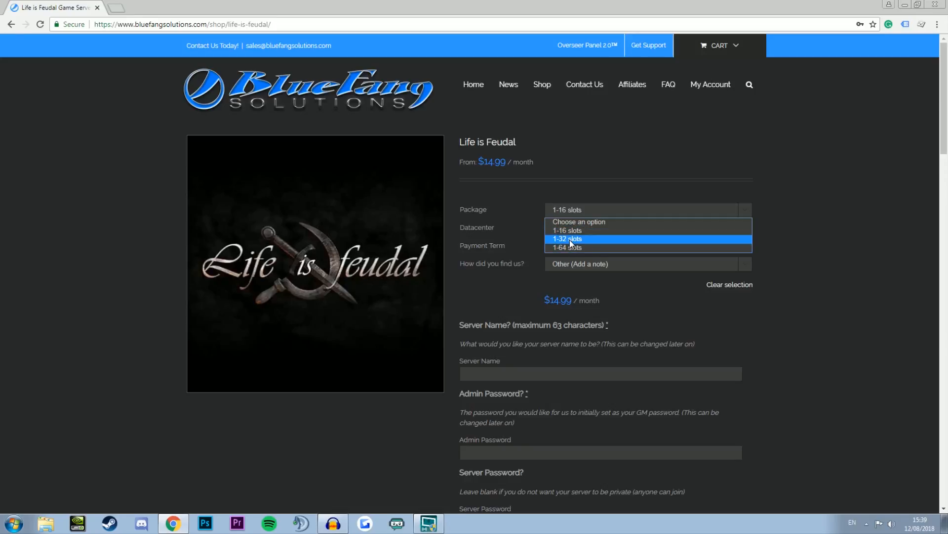
pyautogui.moveTo(568, 248)
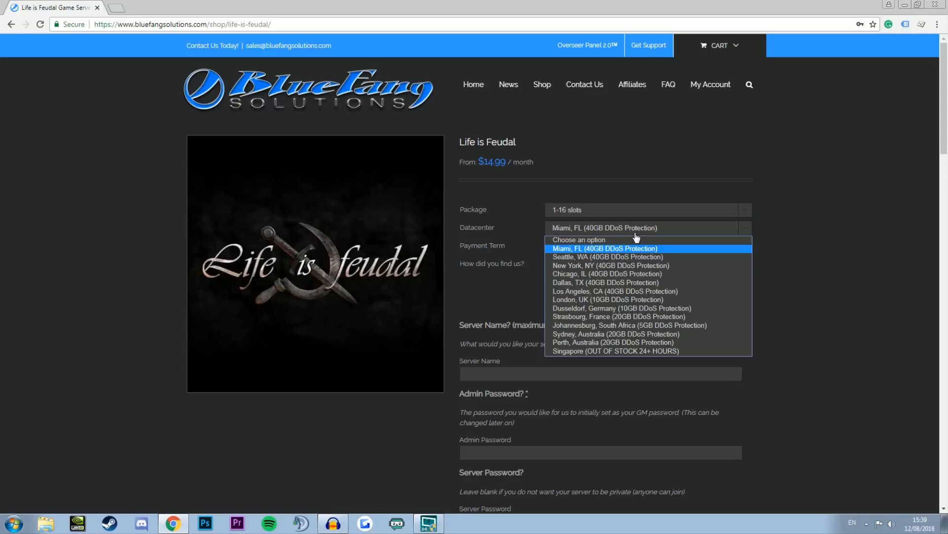
pyautogui.moveTo(606, 283)
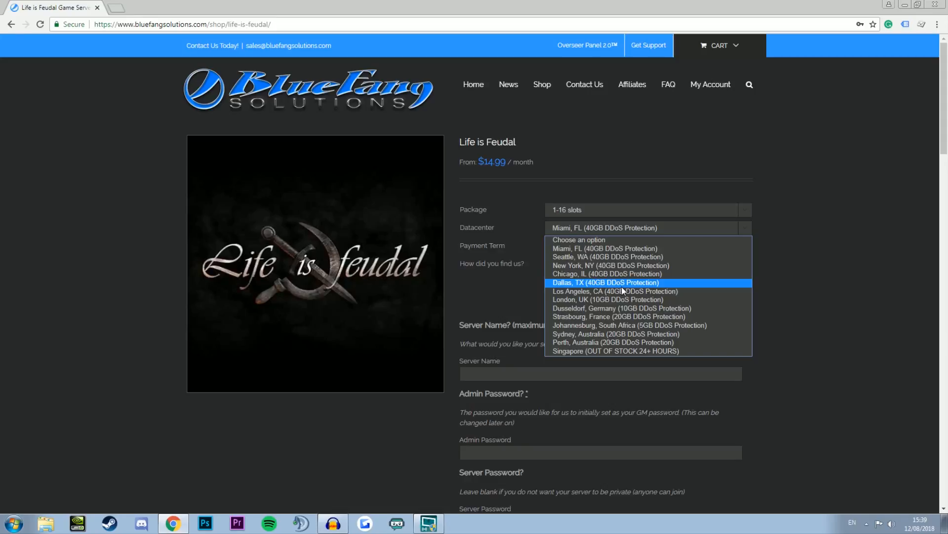
pyautogui.moveTo(608, 299)
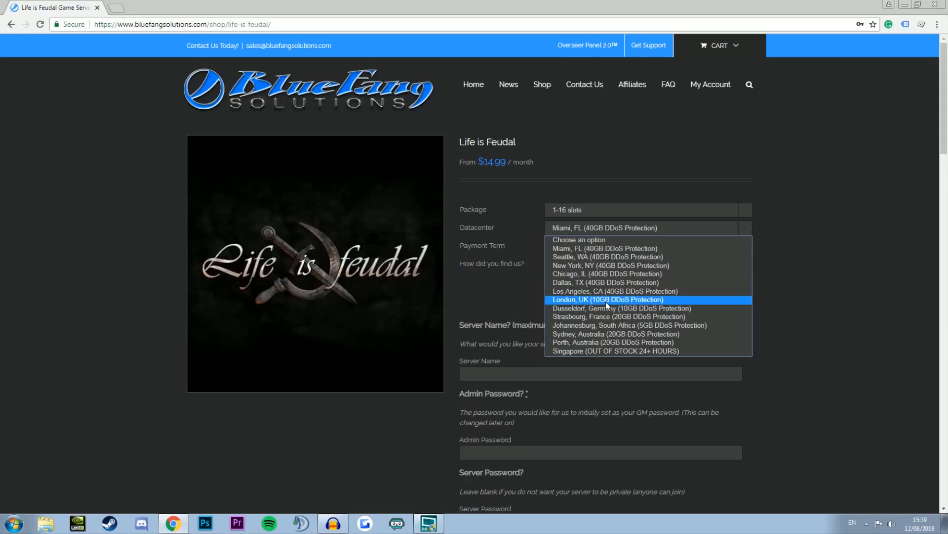
pyautogui.moveTo(583, 253)
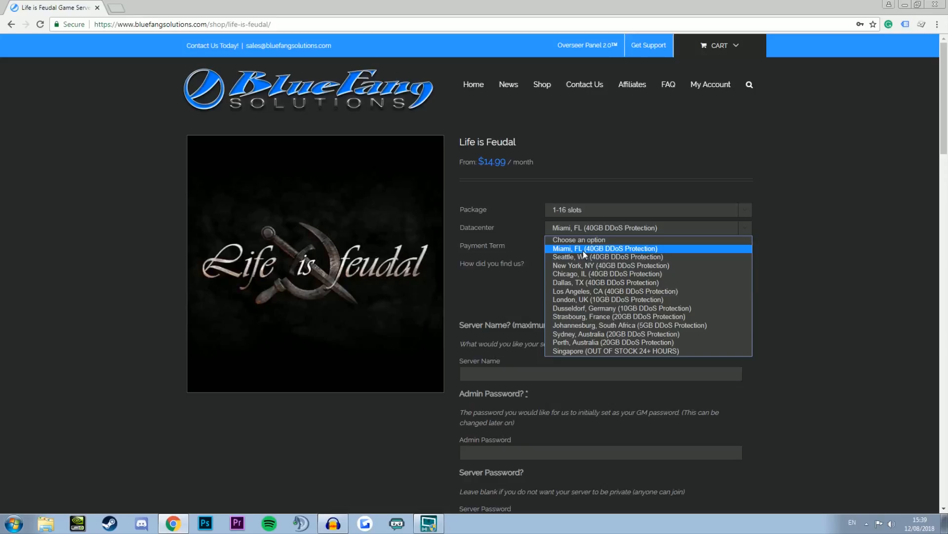
pyautogui.moveTo(618, 308)
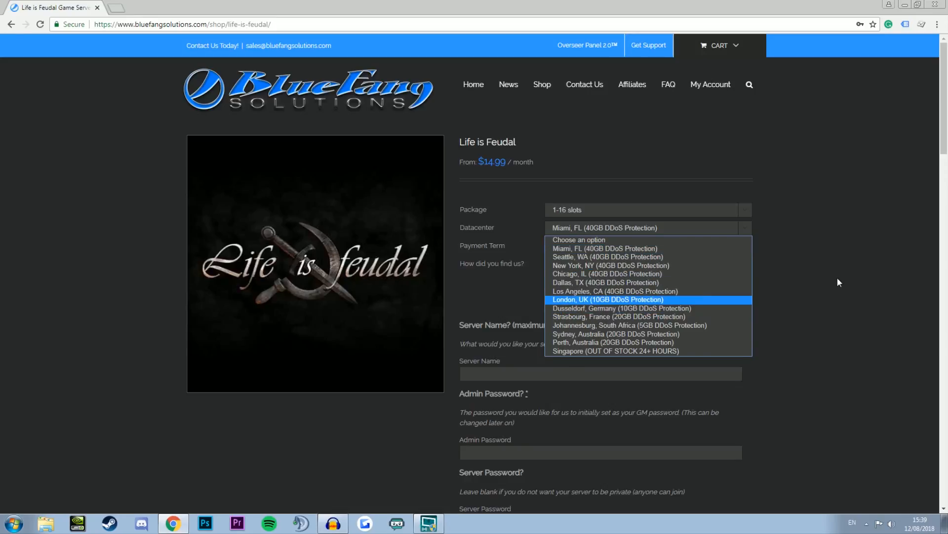
pyautogui.moveTo(620, 308)
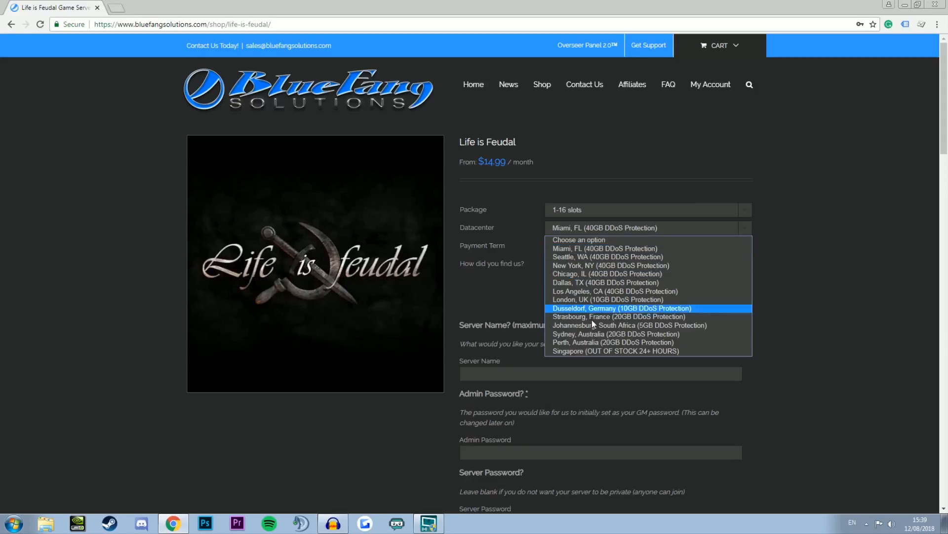
# Step: Choose London, UK (10GB DDoS Protection) as datacenter and review the payment term options
pyautogui.click(607, 300)
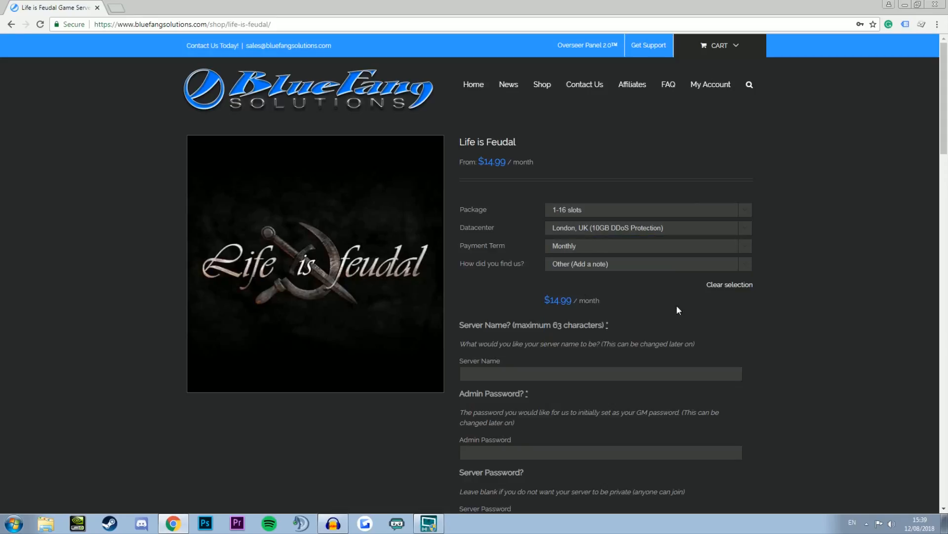
pyautogui.click(647, 245)
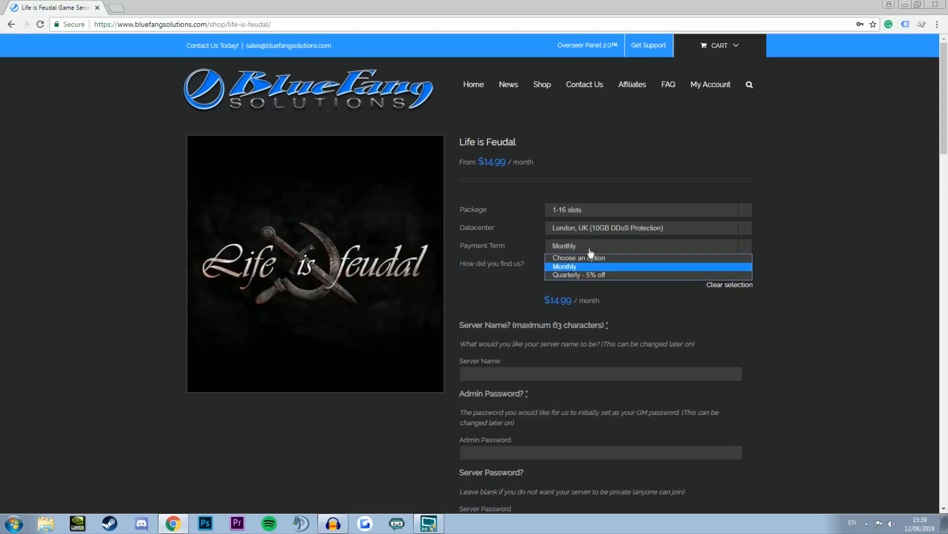
pyautogui.moveTo(596, 275)
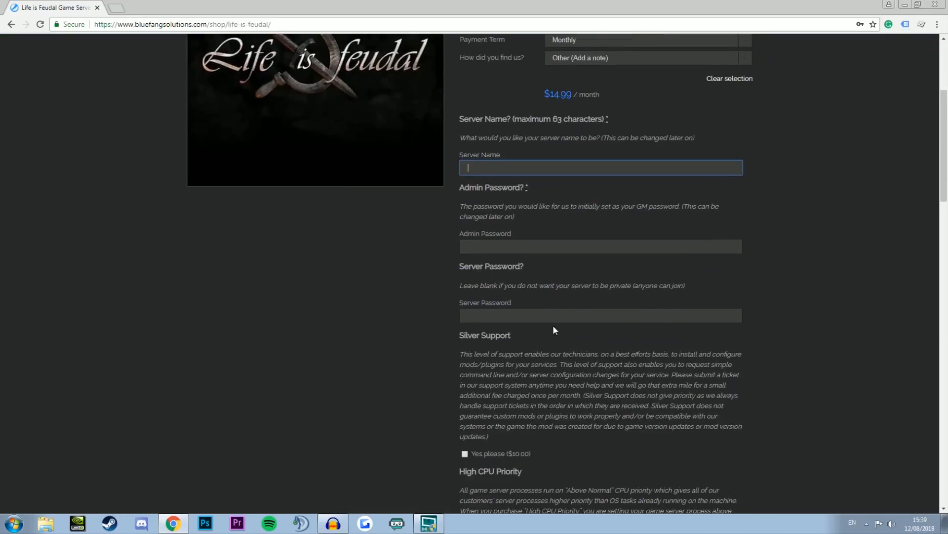
pyautogui.moveTo(493, 199)
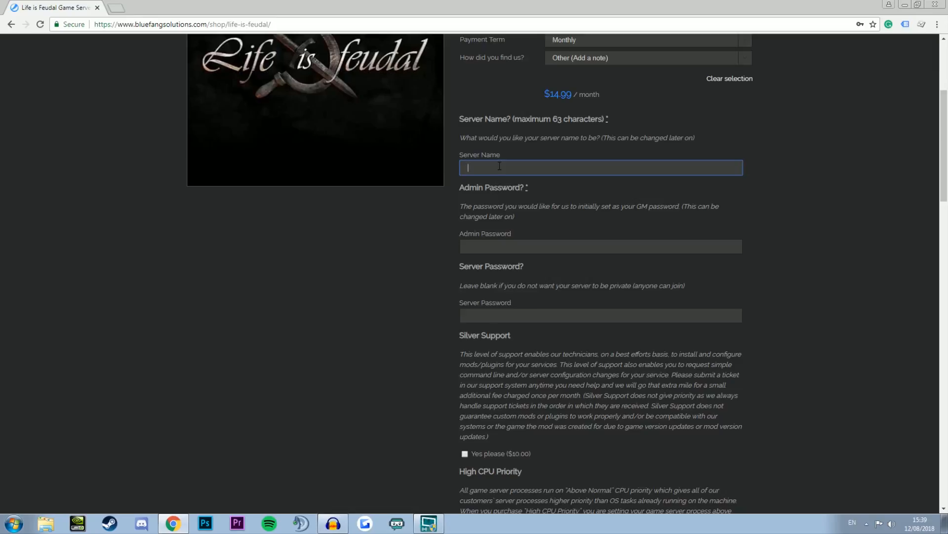
pyautogui.moveTo(540, 170)
pyautogui.write('[NA')
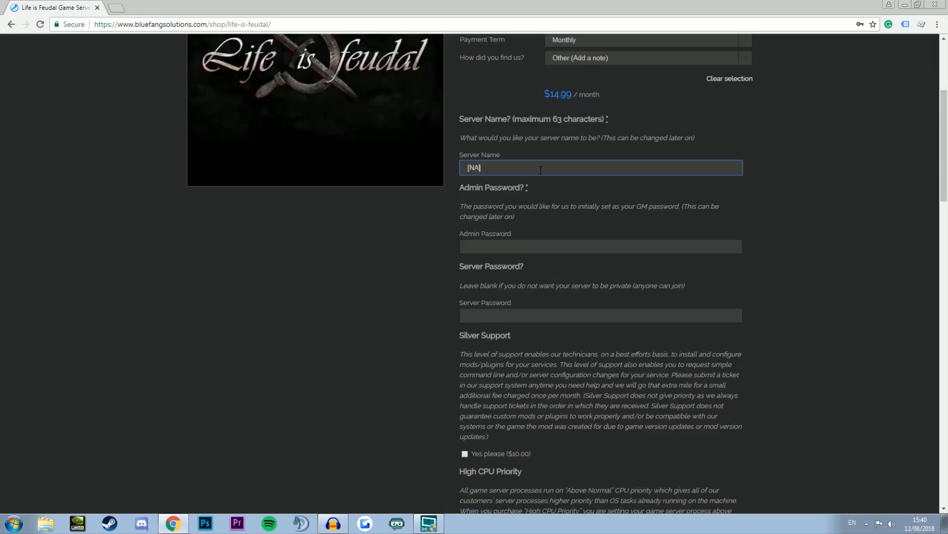
pyautogui.write('[U]')
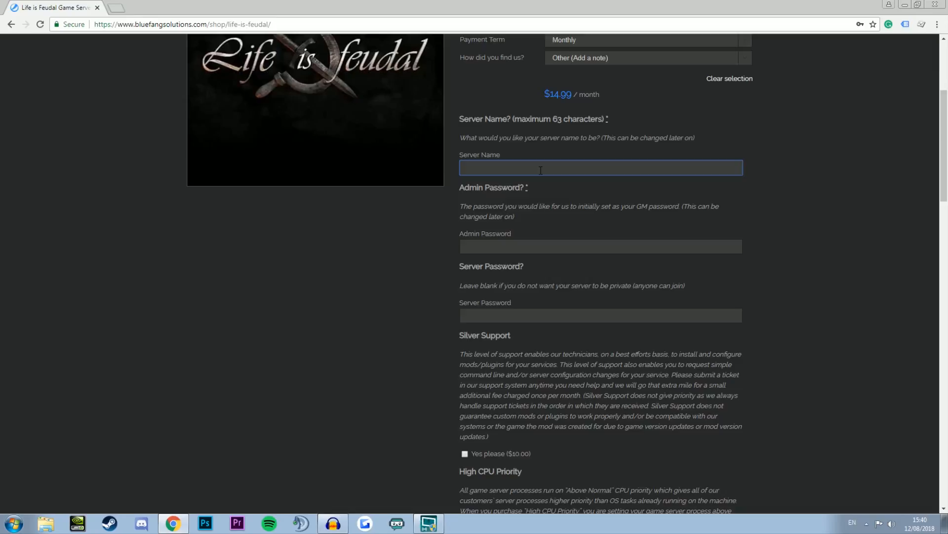
pyautogui.click(600, 246)
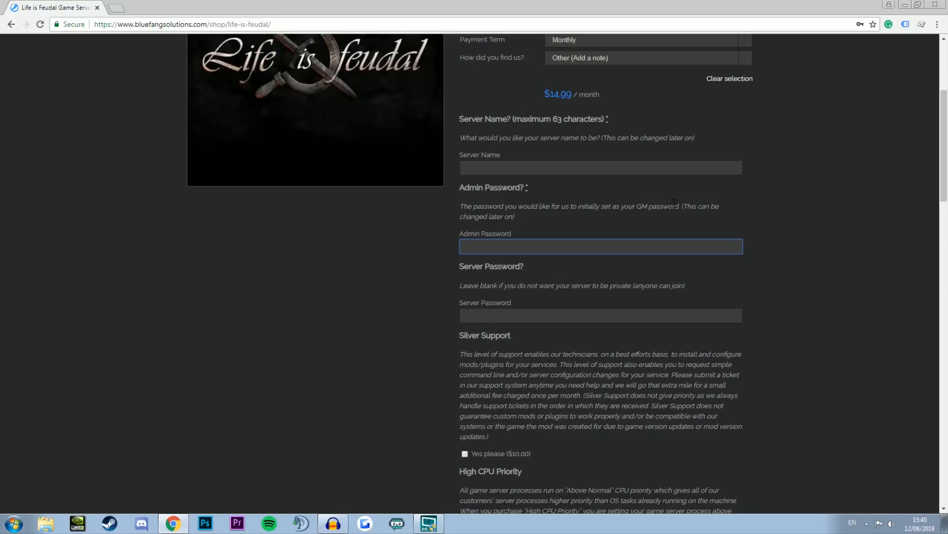
pyautogui.click(600, 246)
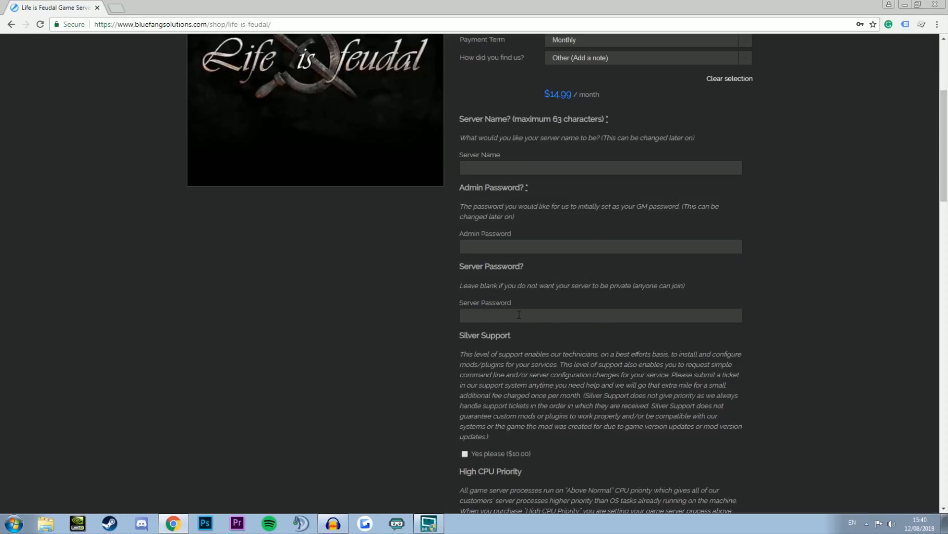
pyautogui.moveTo(625, 329)
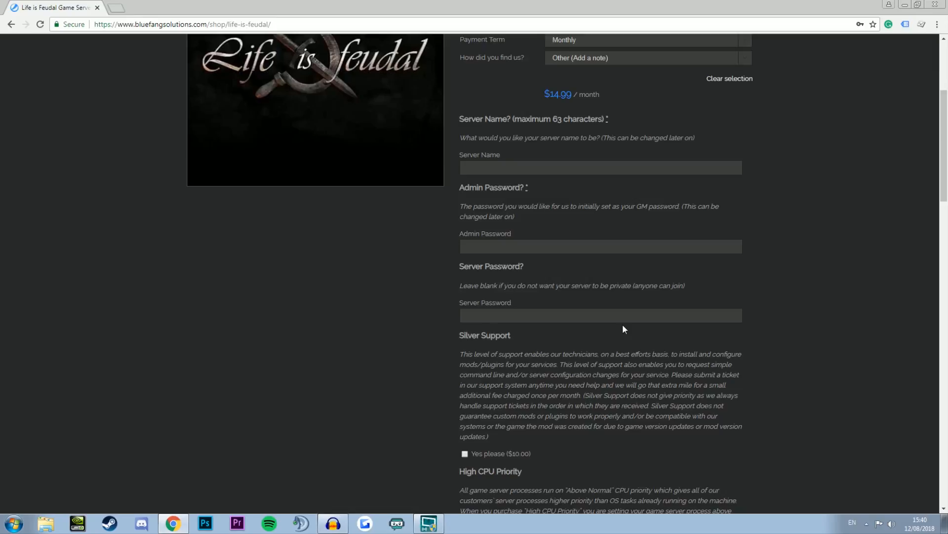
pyautogui.moveTo(568, 311)
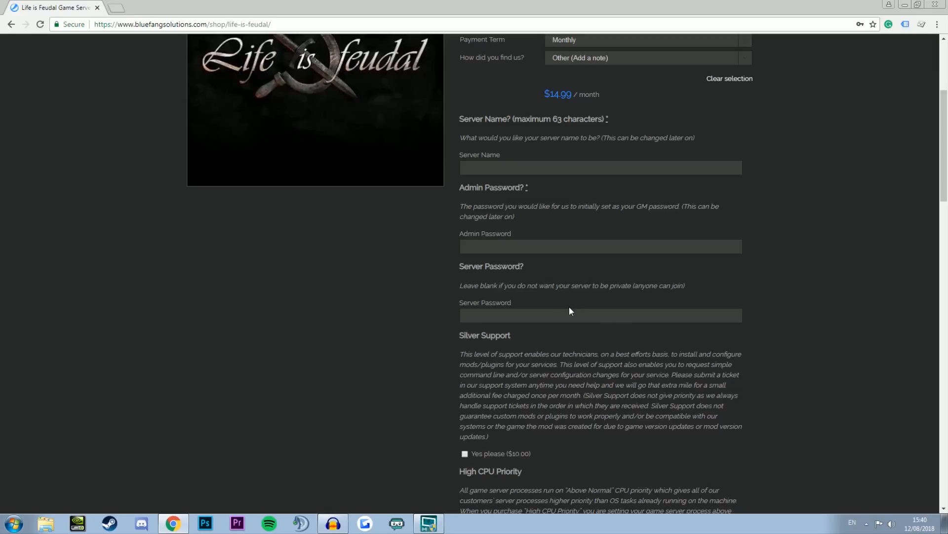
pyautogui.click(600, 315)
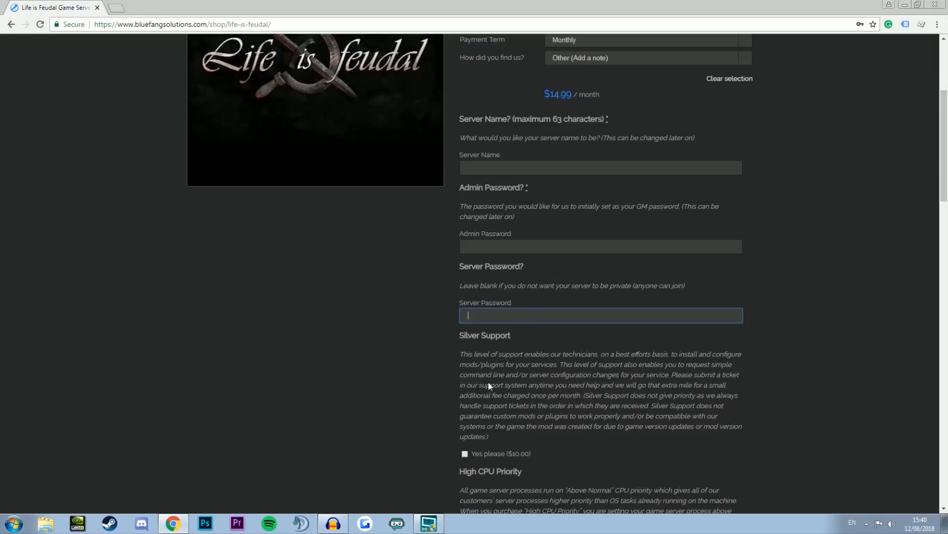
# Step: Look over the product page, then return to the home page via the BlueFang logo
pyautogui.scroll(-3)
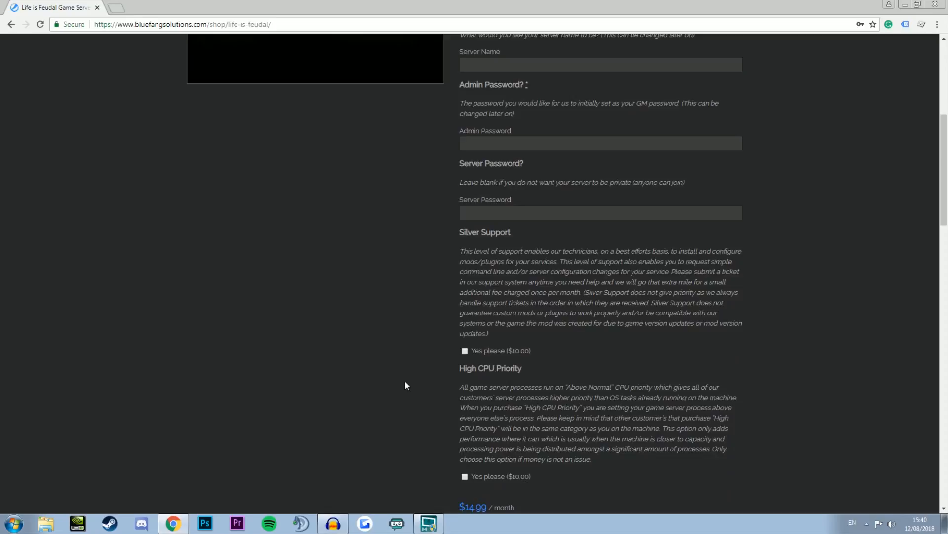
pyautogui.moveTo(376, 342)
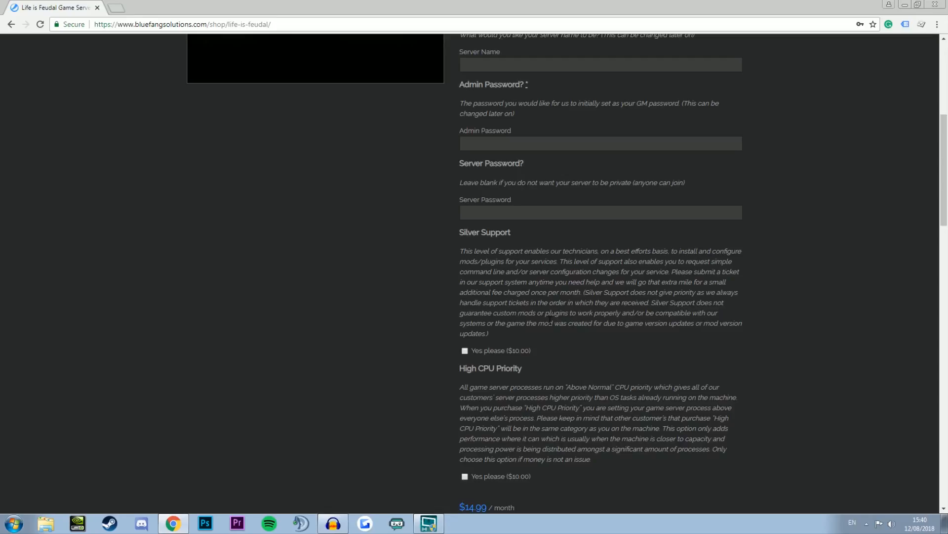
pyautogui.scroll(-3)
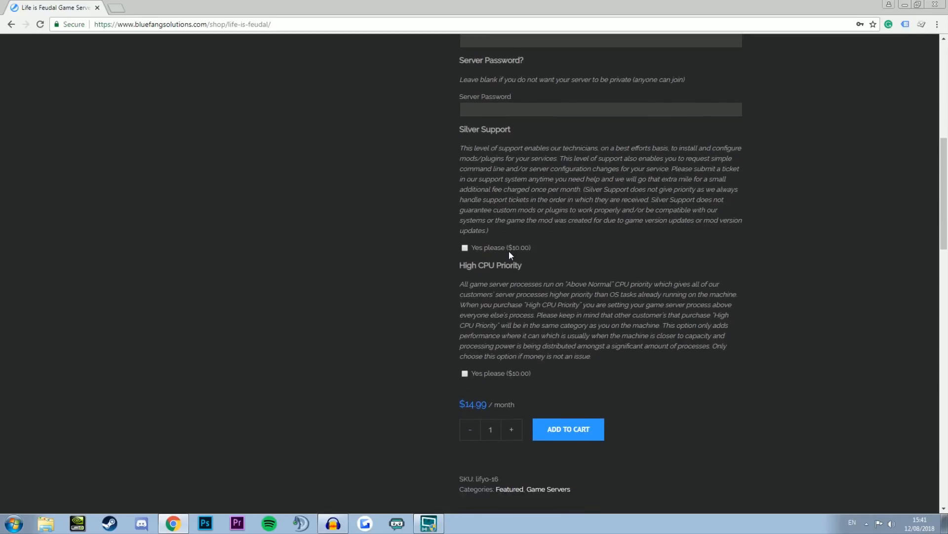
pyautogui.moveTo(484, 279)
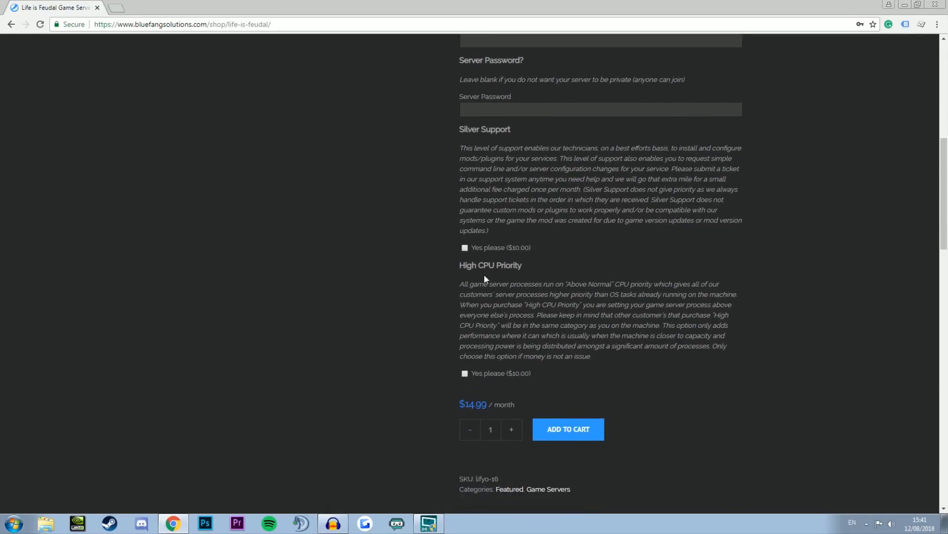
pyautogui.moveTo(669, 253)
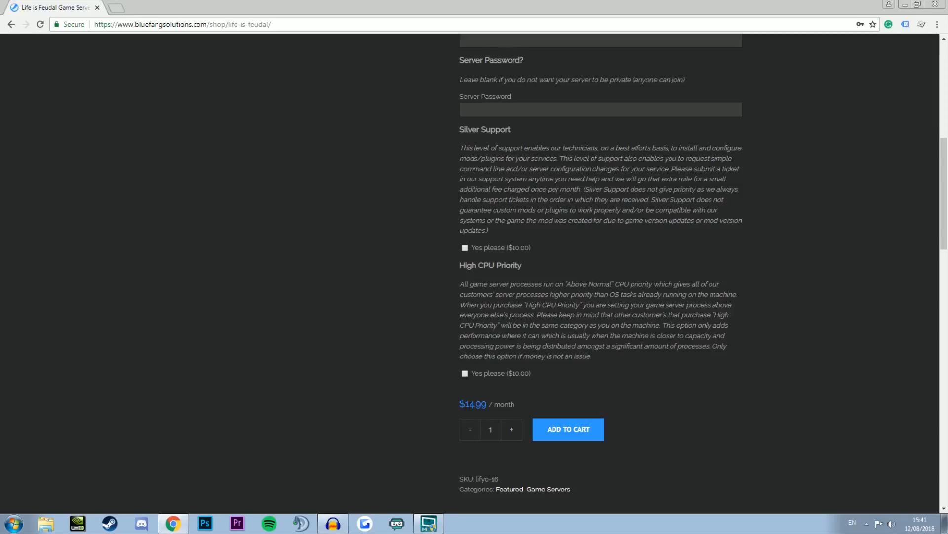
pyautogui.moveTo(528, 413)
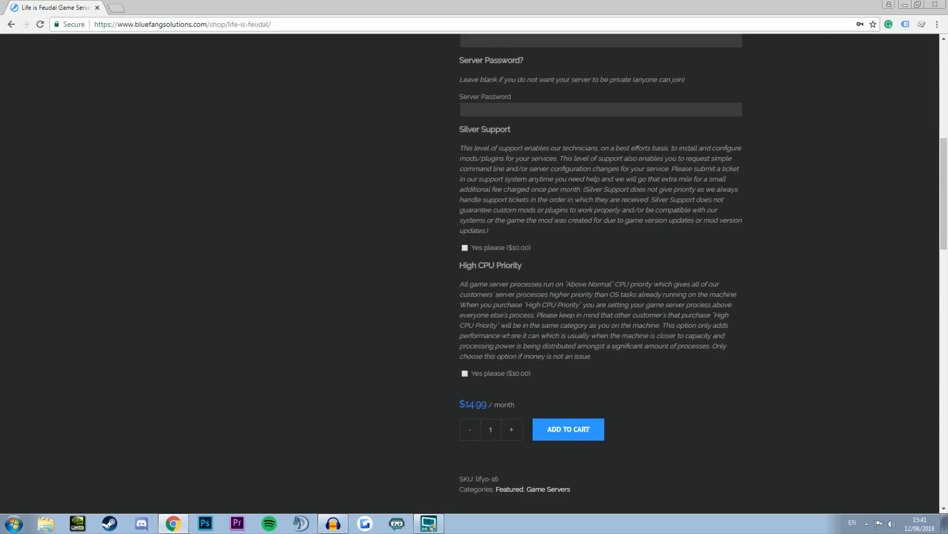
pyautogui.moveTo(632, 385)
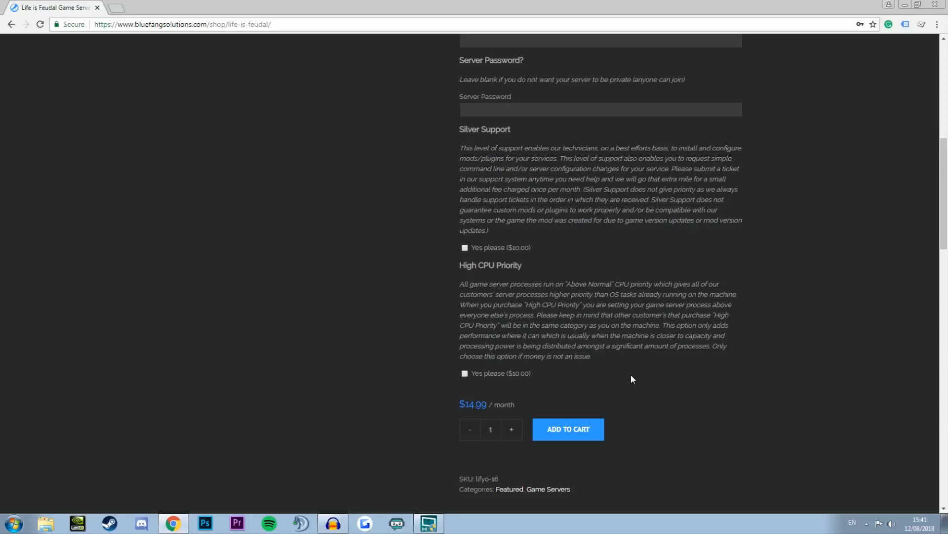
pyautogui.moveTo(603, 377)
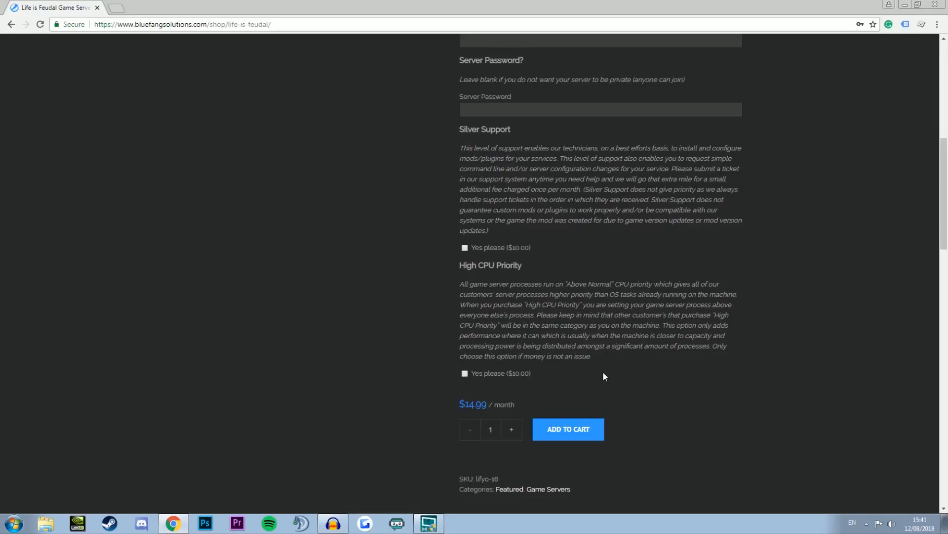
pyautogui.scroll(-3)
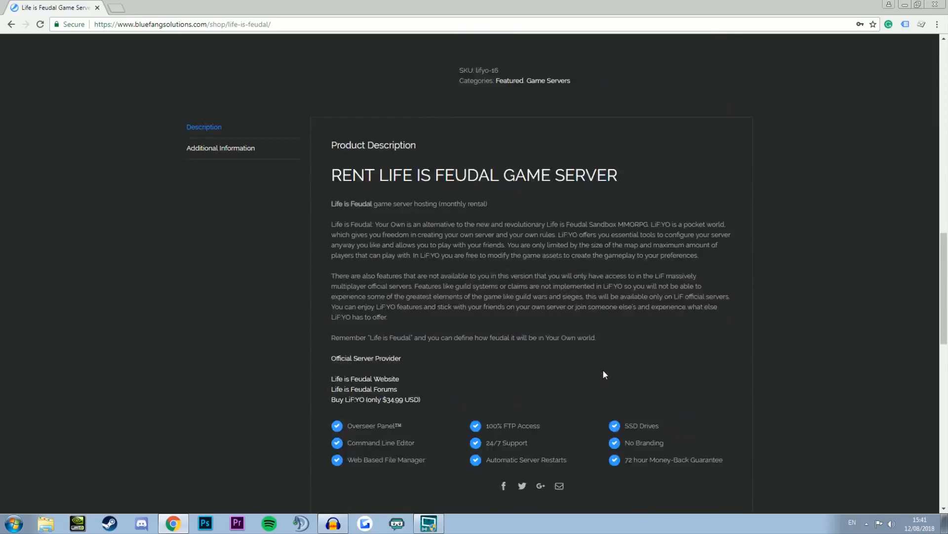
pyautogui.scroll(3)
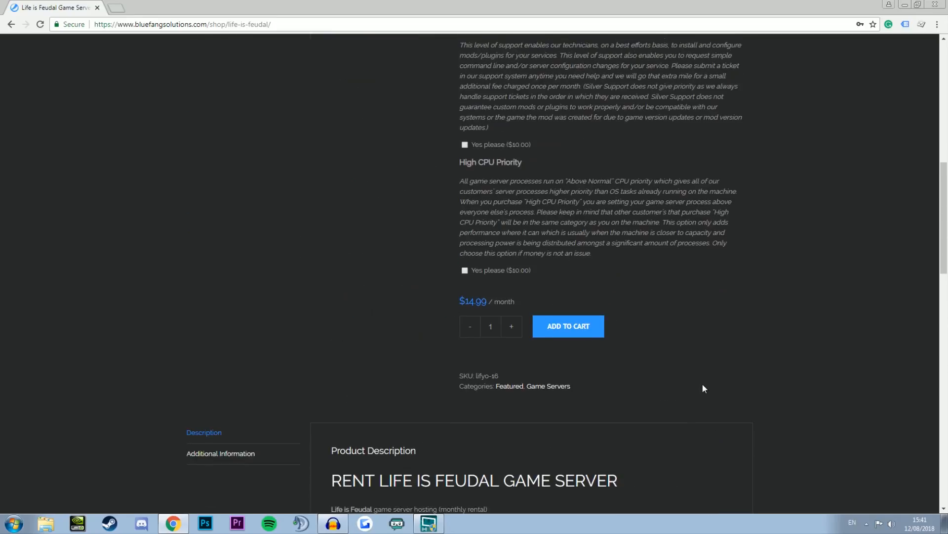
pyautogui.scroll(3)
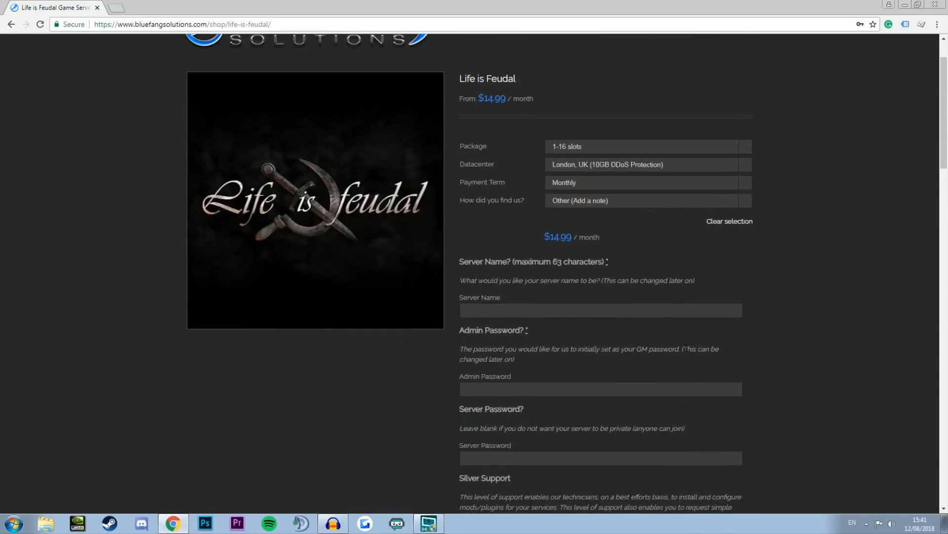
pyautogui.scroll(3)
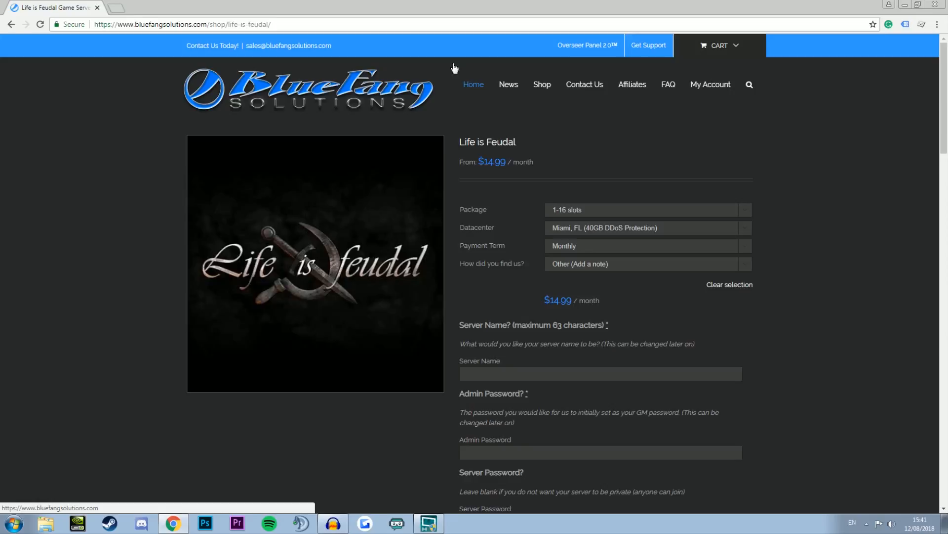
pyautogui.click(474, 84)
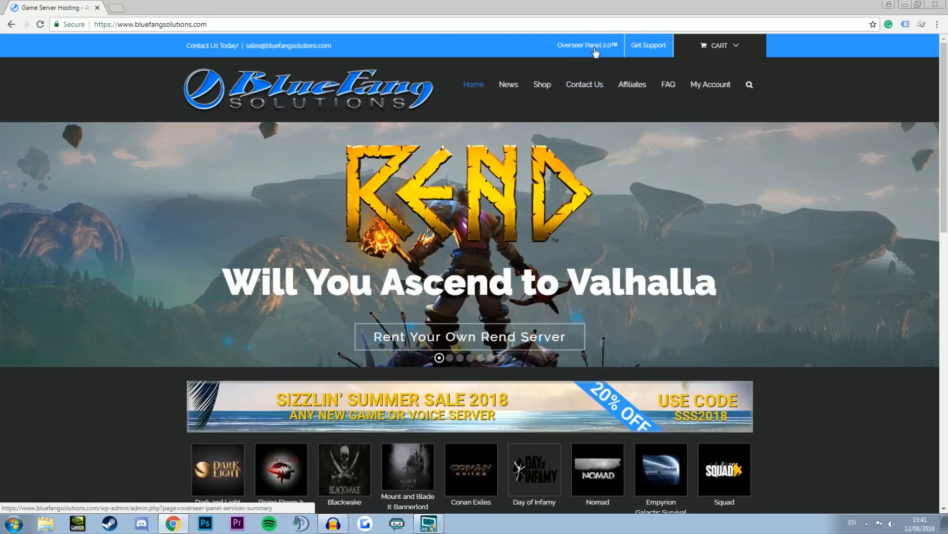
# Step: Log into the Life is Feudal service dashboard via the Overseer Panel, keeping version Latest
pyautogui.click(585, 45)
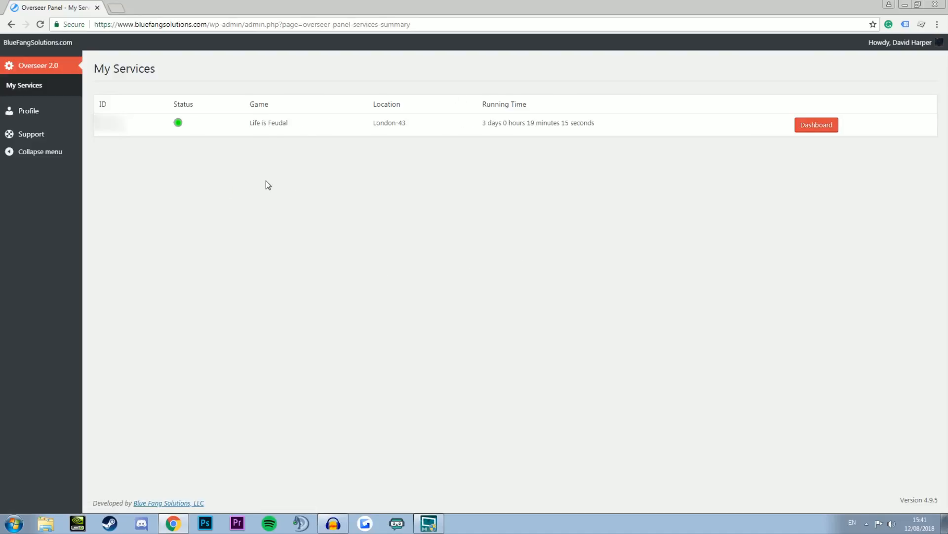
pyautogui.moveTo(121, 146)
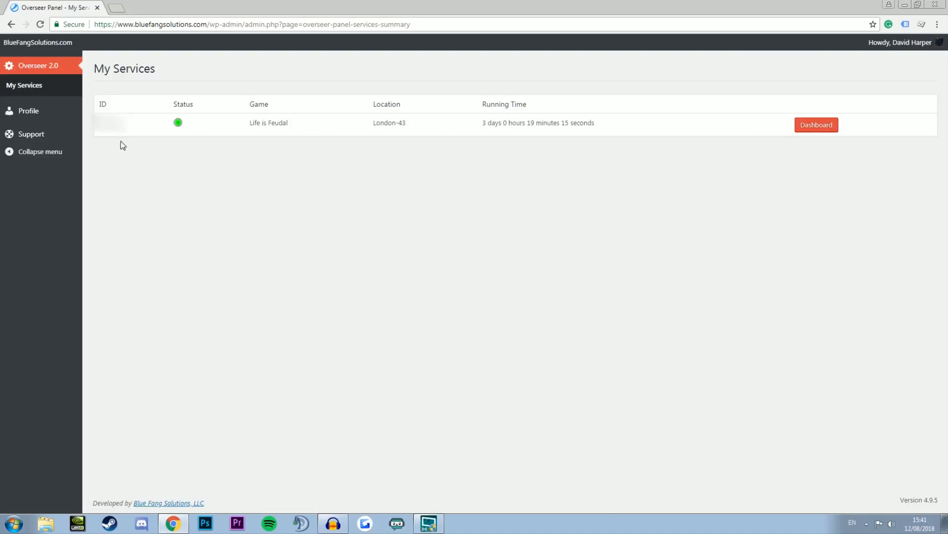
pyautogui.moveTo(813, 133)
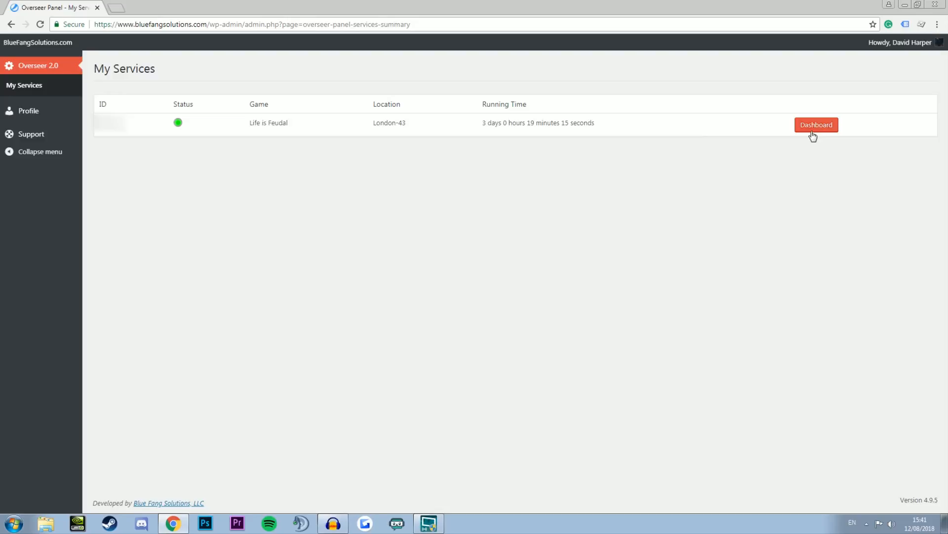
pyautogui.click(816, 125)
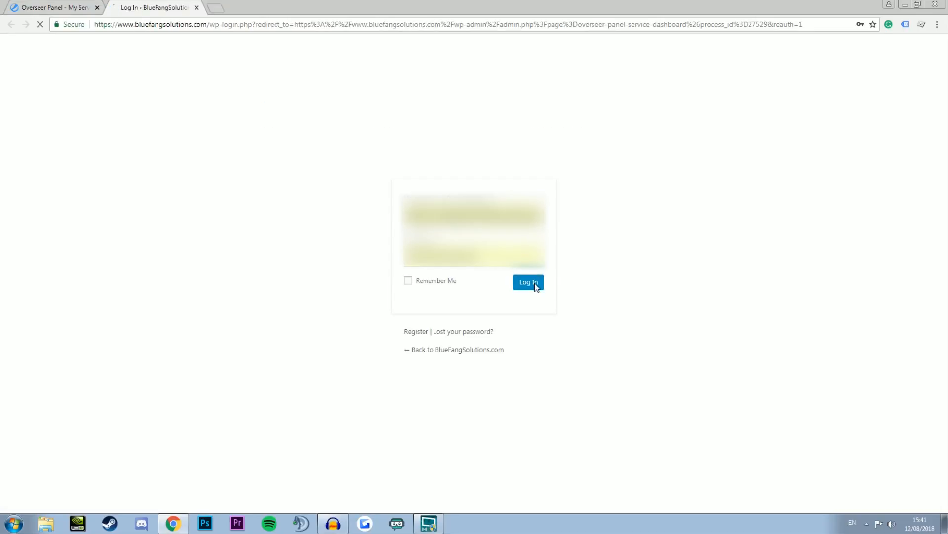
pyautogui.click(528, 282)
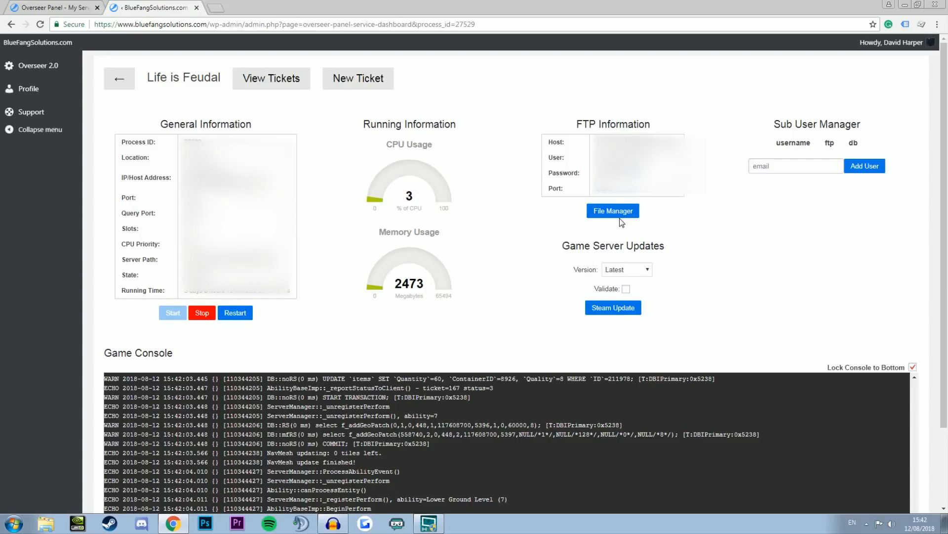
pyautogui.moveTo(693, 280)
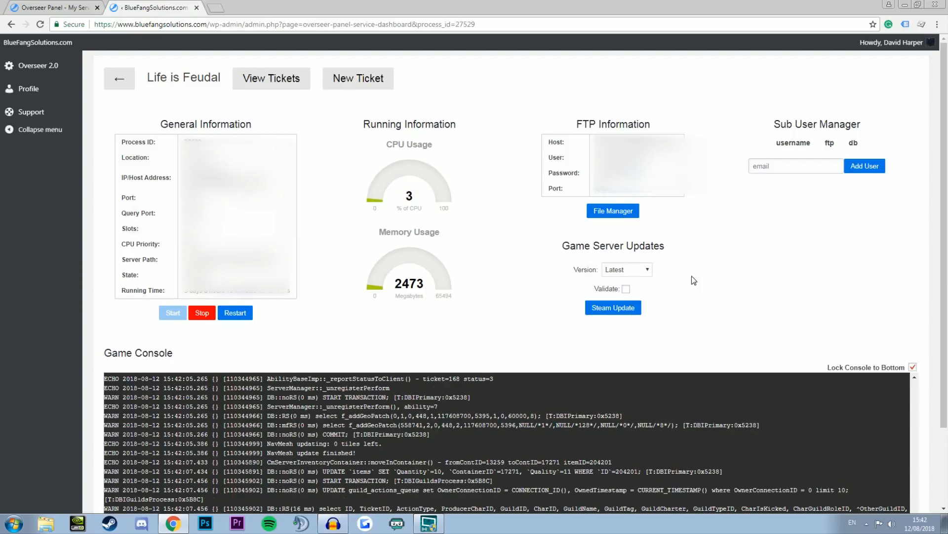
pyautogui.moveTo(461, 223)
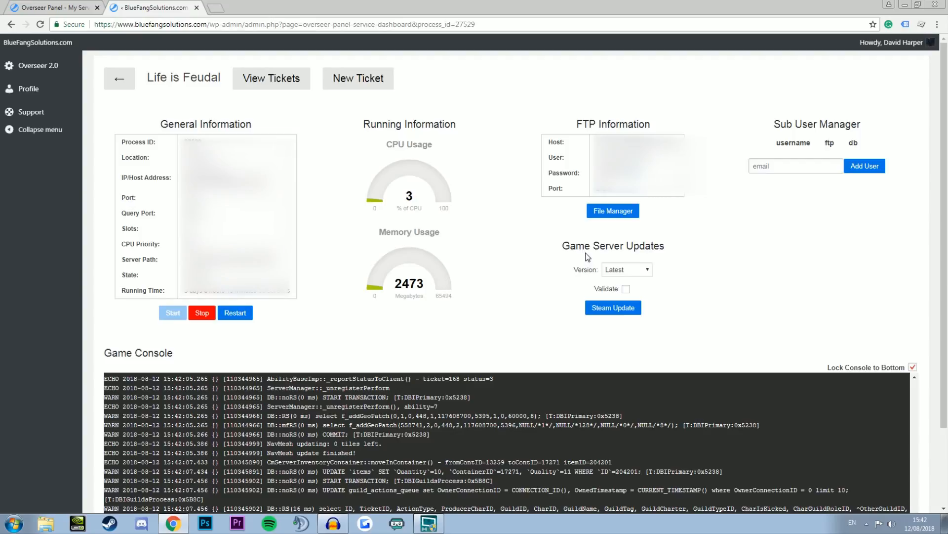
pyautogui.click(626, 269)
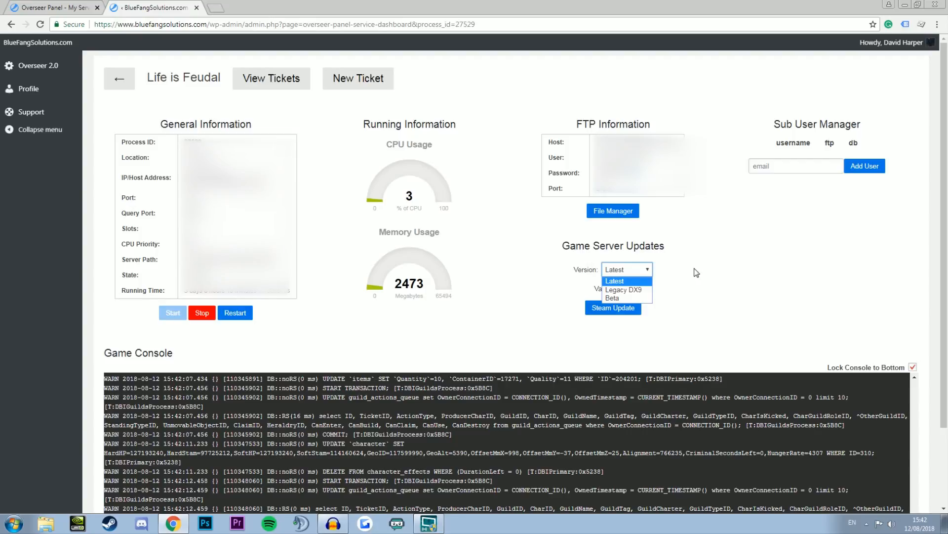
pyautogui.click(615, 280)
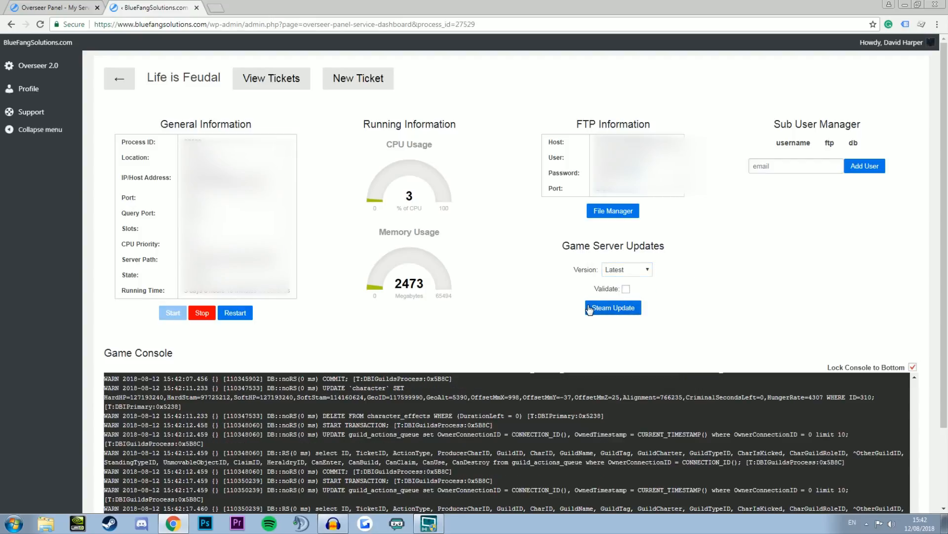
pyautogui.moveTo(575, 297)
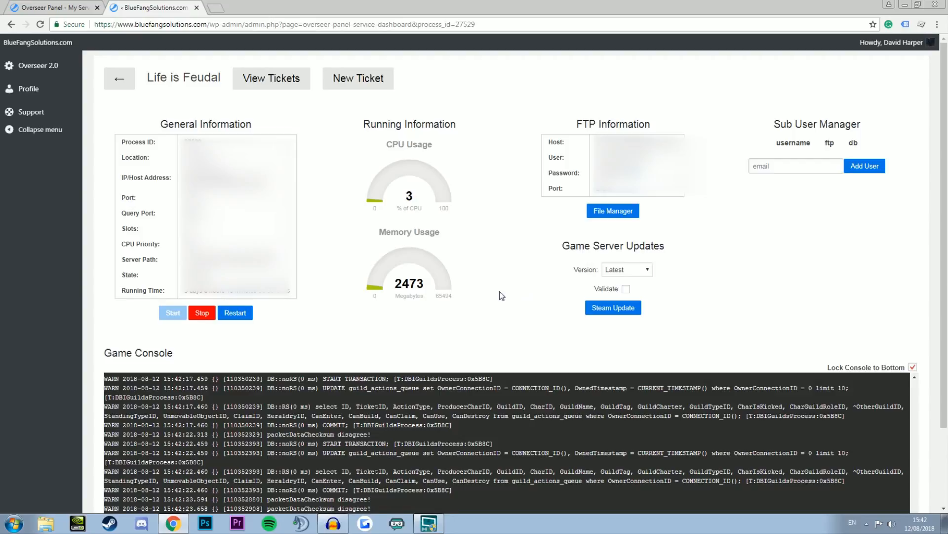
pyautogui.moveTo(487, 295)
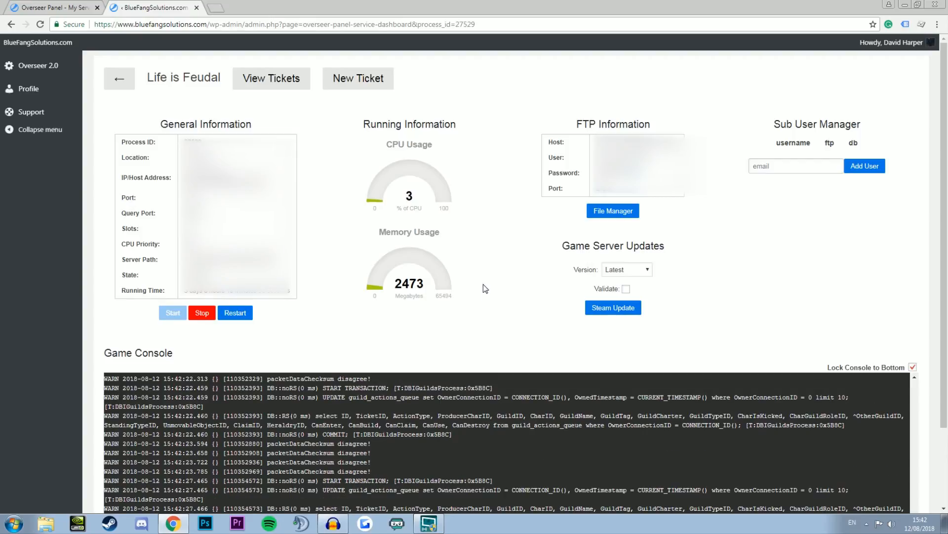
pyautogui.moveTo(547, 268)
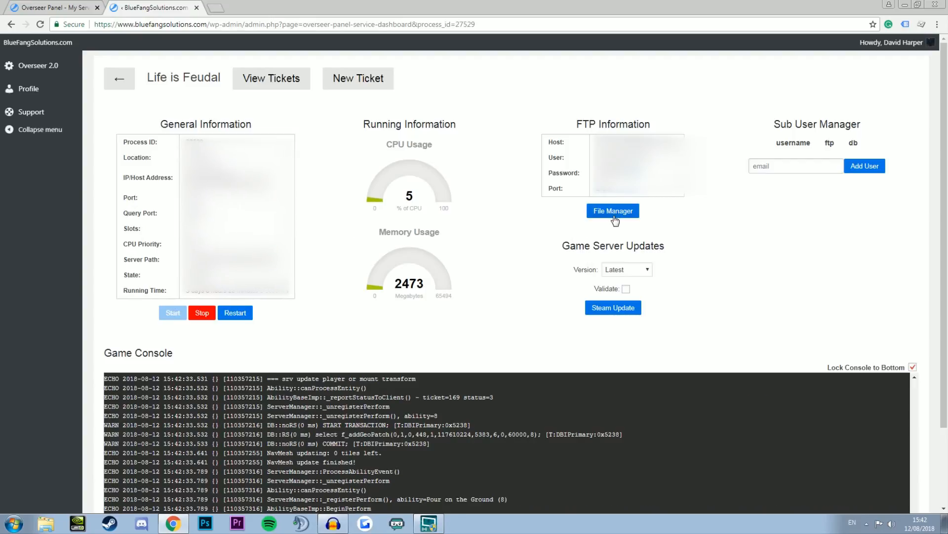
# Step: Browse into the server's config folder and start editing world_6.xml
pyautogui.click(612, 211)
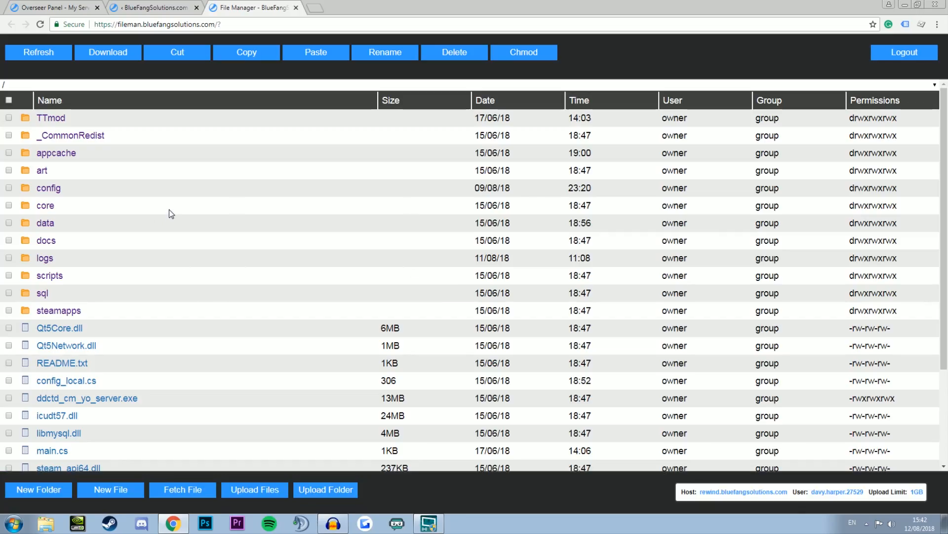
pyautogui.click(49, 187)
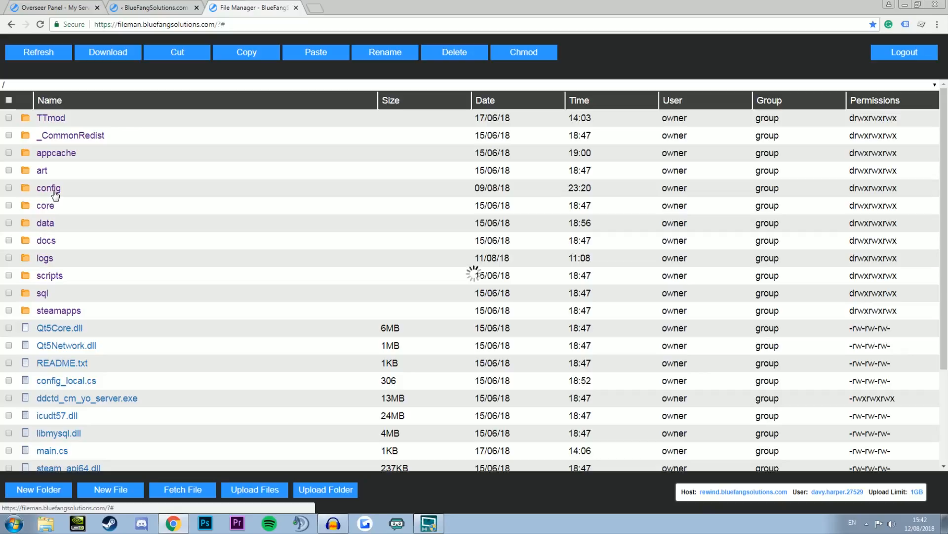
pyautogui.doubleClick(48, 187)
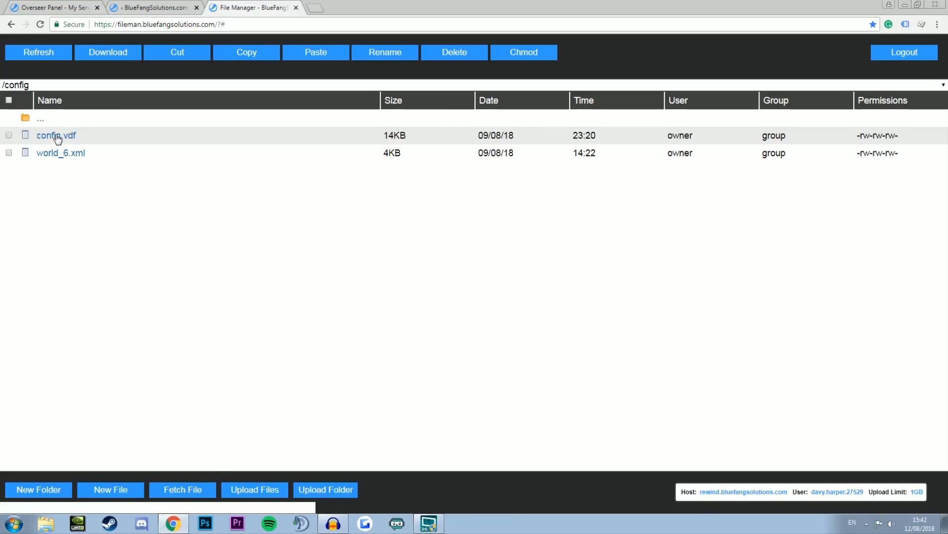
pyautogui.moveTo(52, 165)
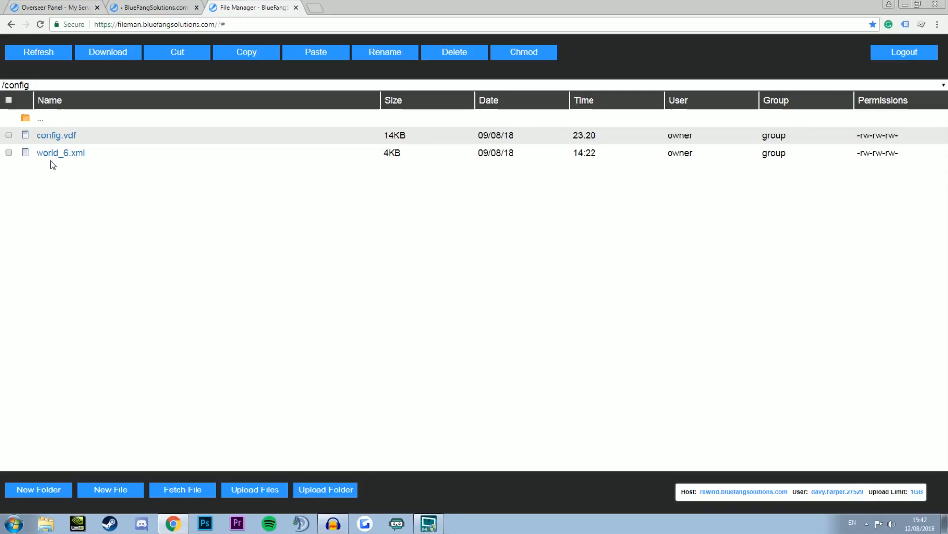
pyautogui.moveTo(139, 175)
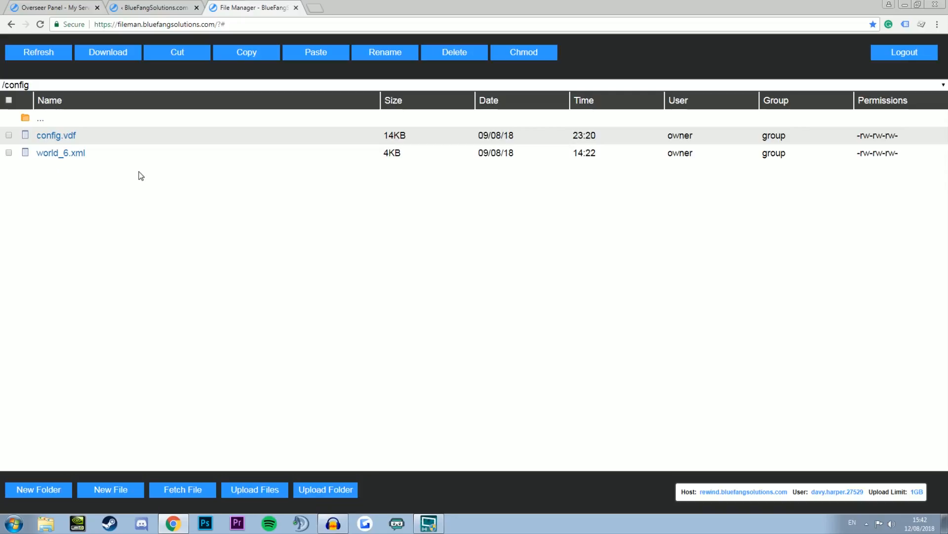
pyautogui.moveTo(42, 162)
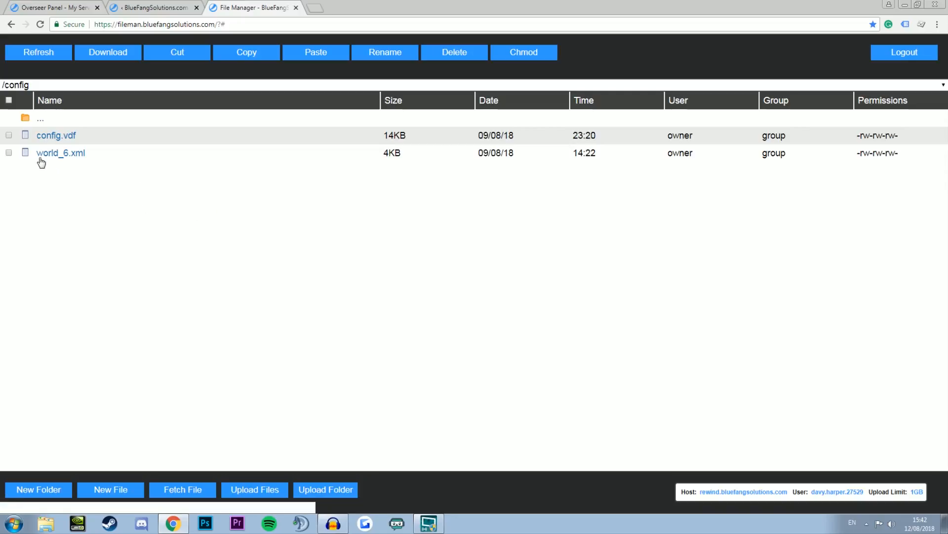
pyautogui.moveTo(119, 175)
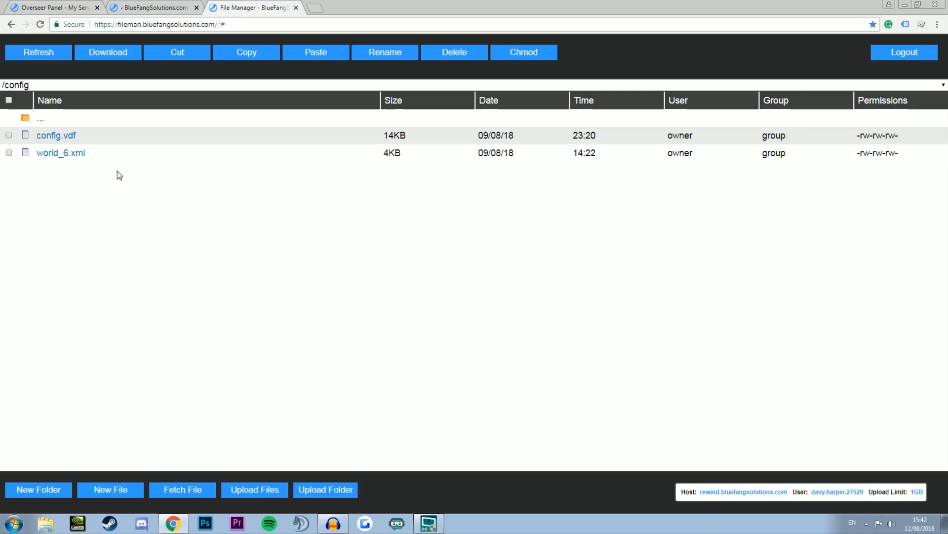
pyautogui.moveTo(116, 186)
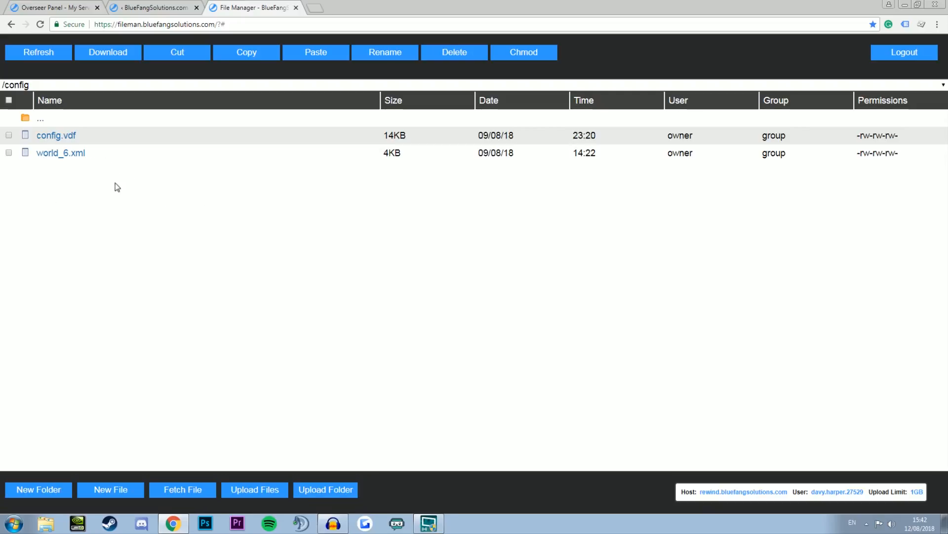
pyautogui.rightClick(60, 153)
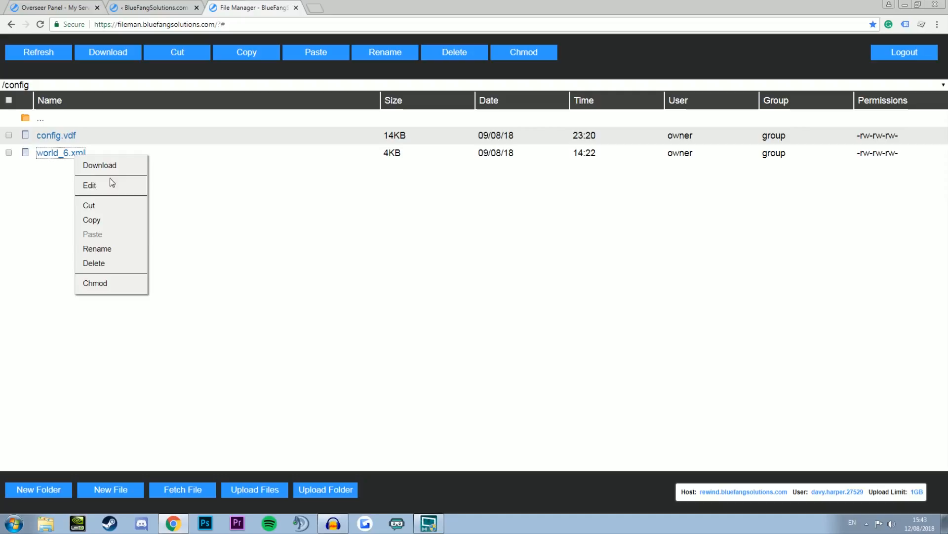
pyautogui.click(89, 185)
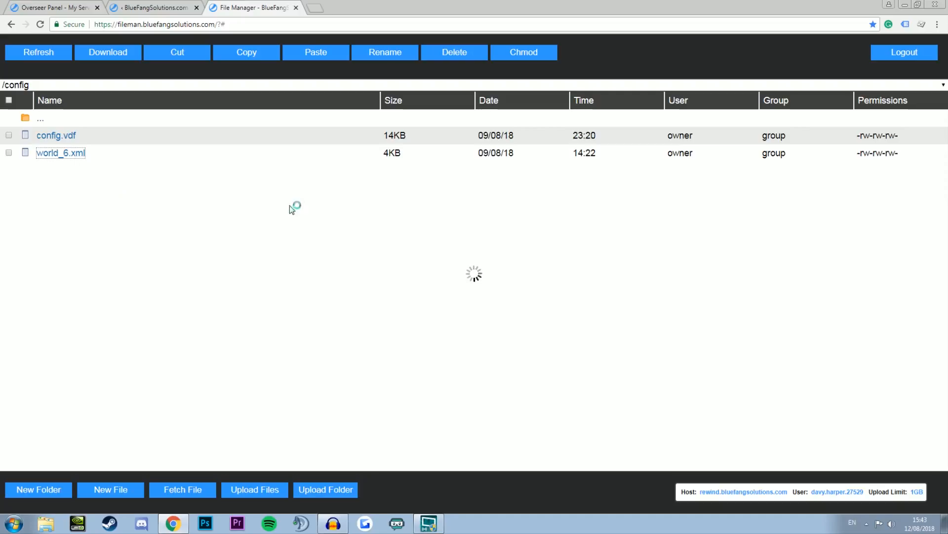
pyautogui.doubleClick(61, 152)
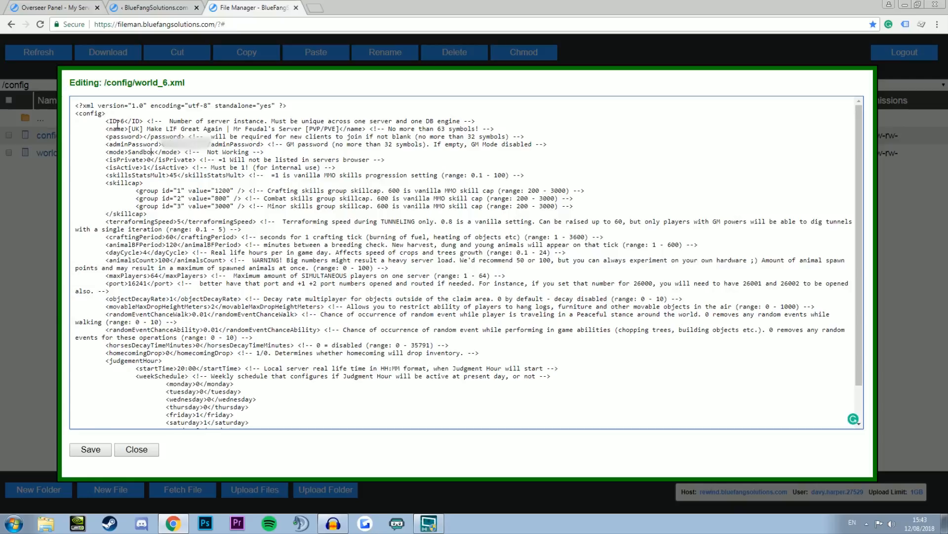
pyautogui.doubleClick(123, 121)
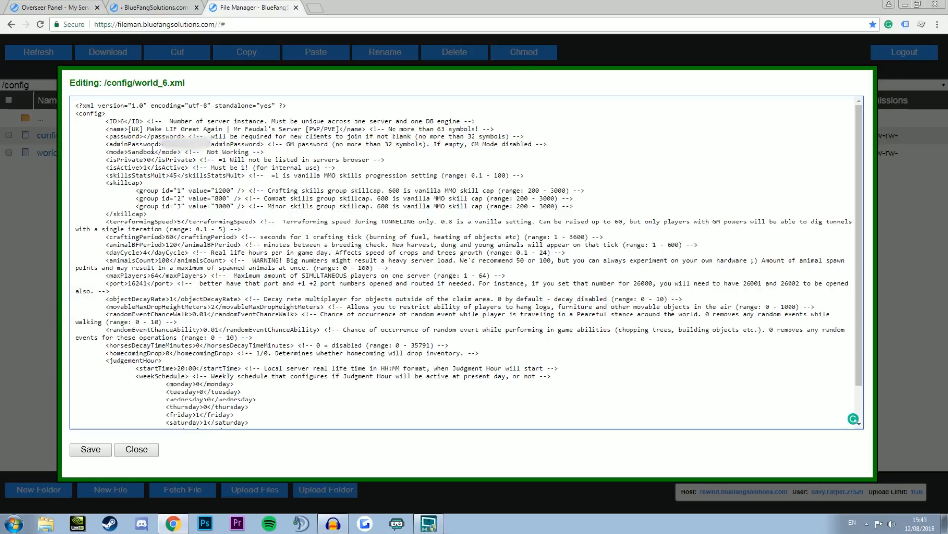
pyautogui.doubleClick(225, 151)
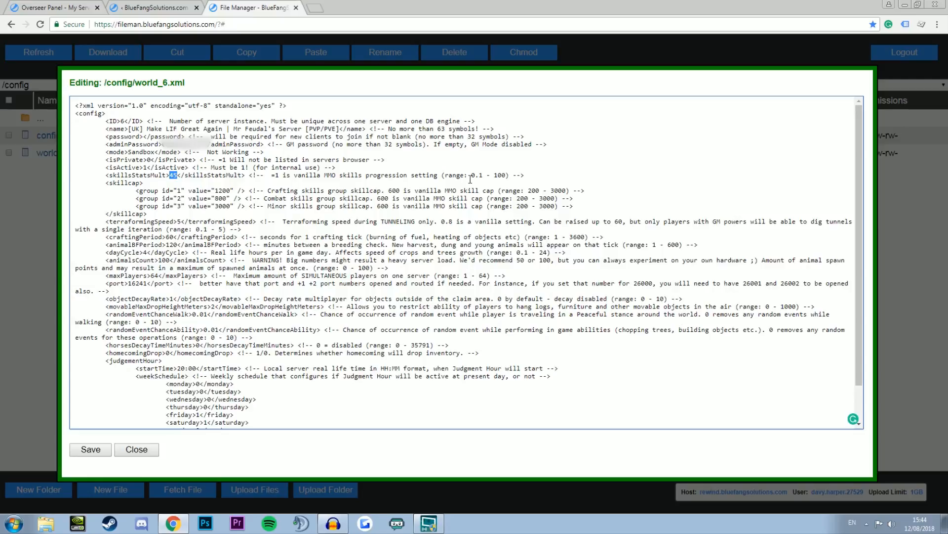
pyautogui.moveTo(425, 186)
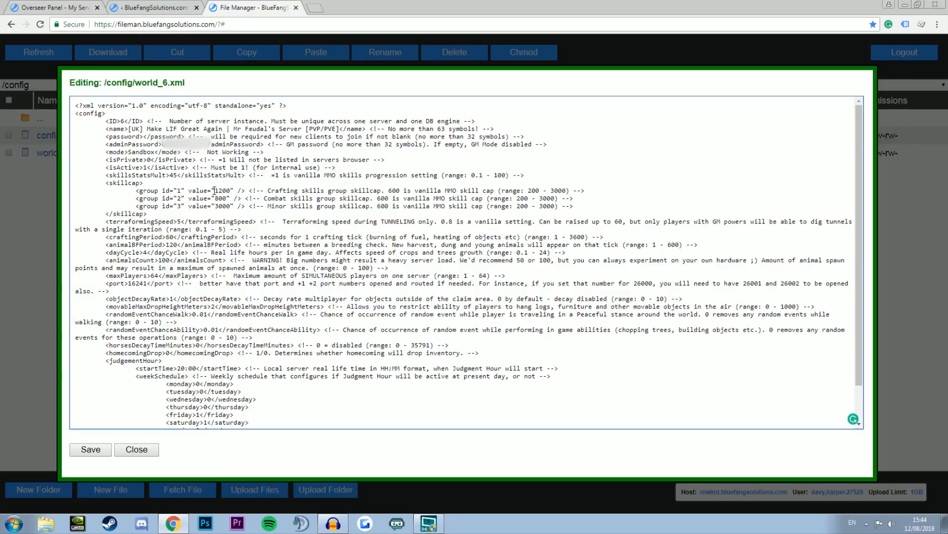
pyautogui.doubleClick(220, 190)
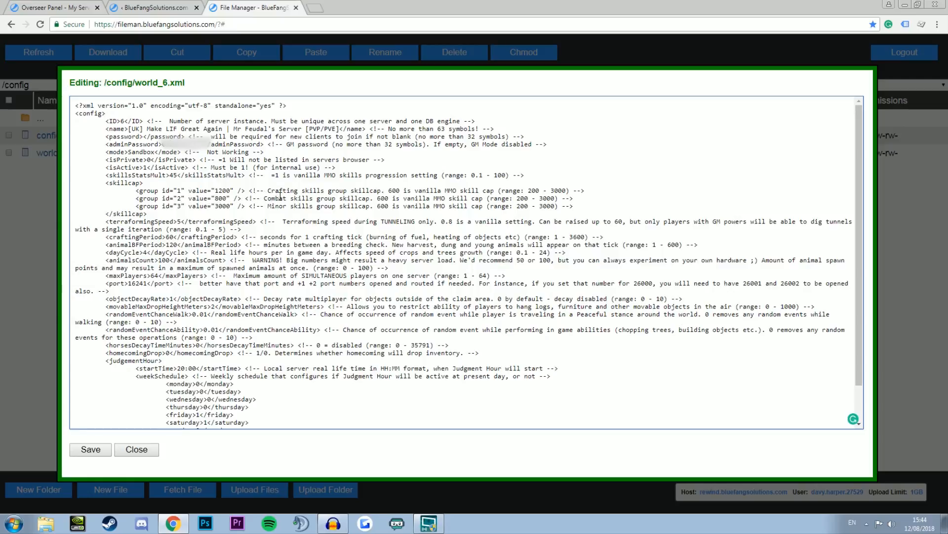
pyautogui.doubleClick(220, 197)
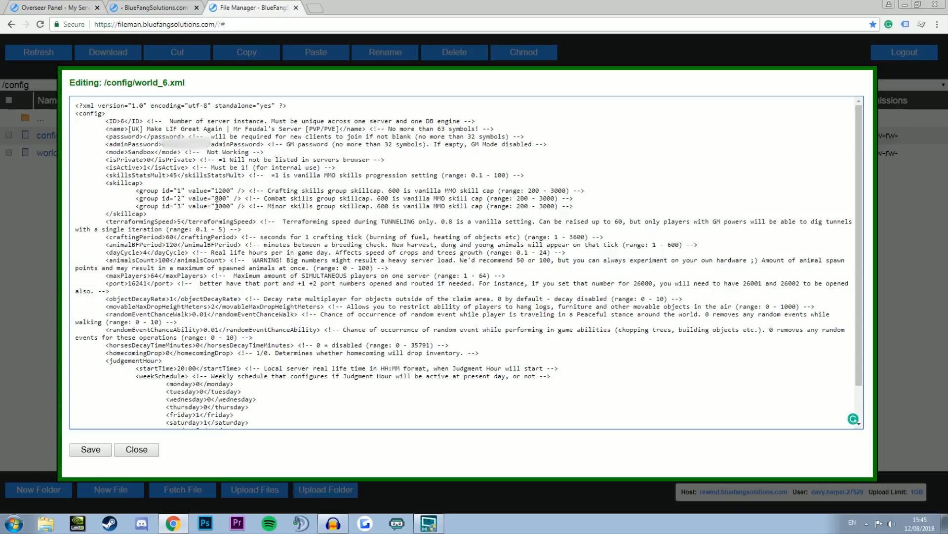
pyautogui.doubleClick(223, 198)
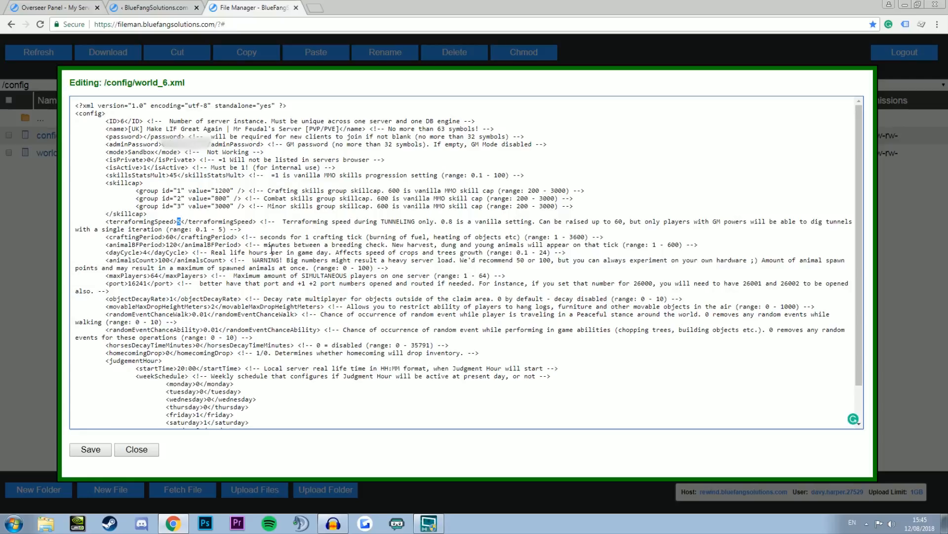
pyautogui.write('5')
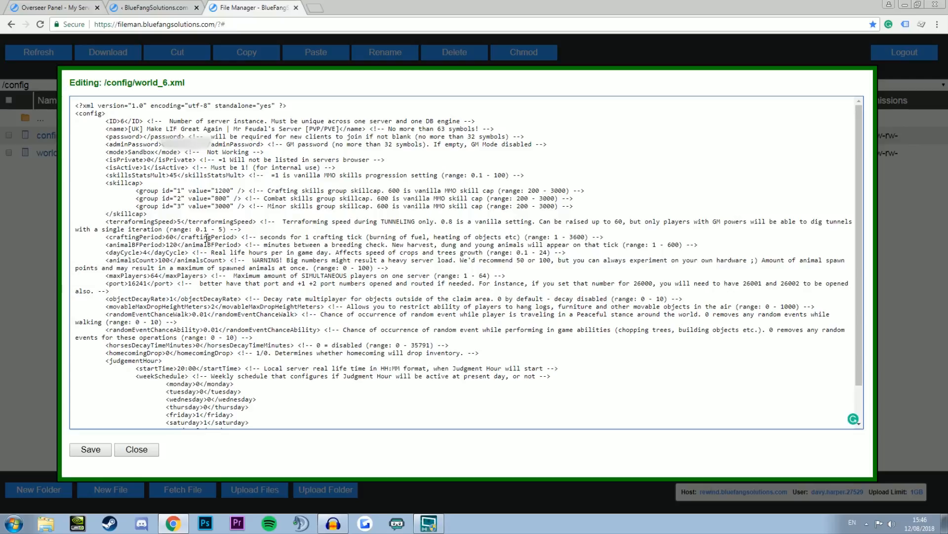
pyautogui.moveTo(323, 237)
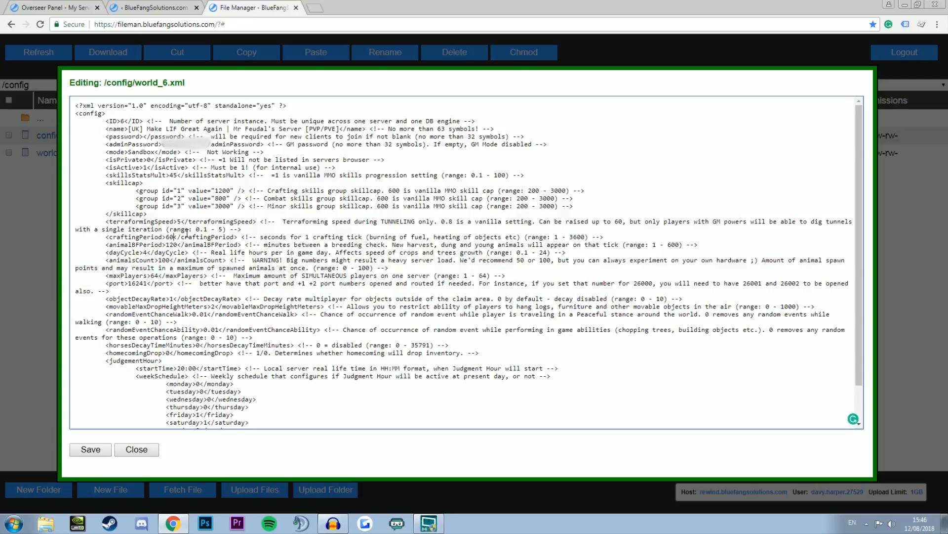
pyautogui.moveTo(356, 252)
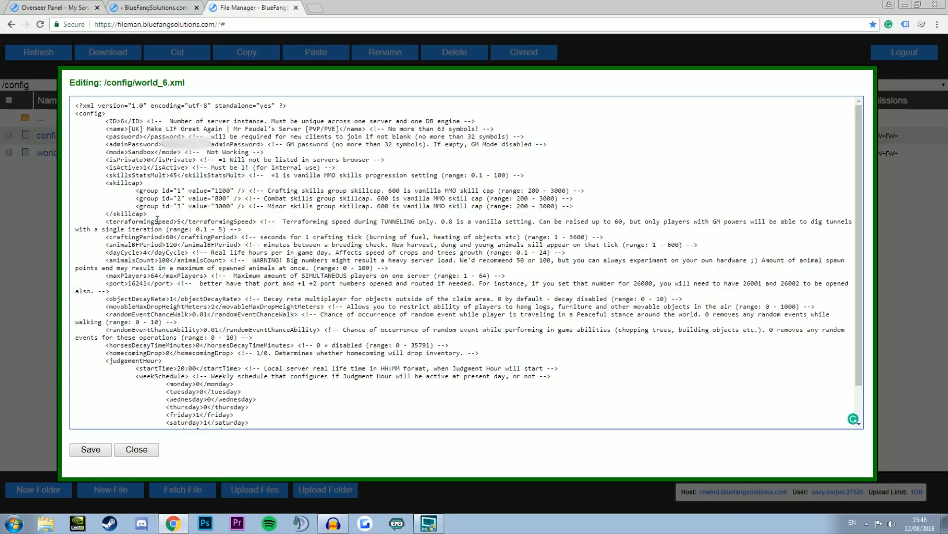
pyautogui.doubleClick(170, 245)
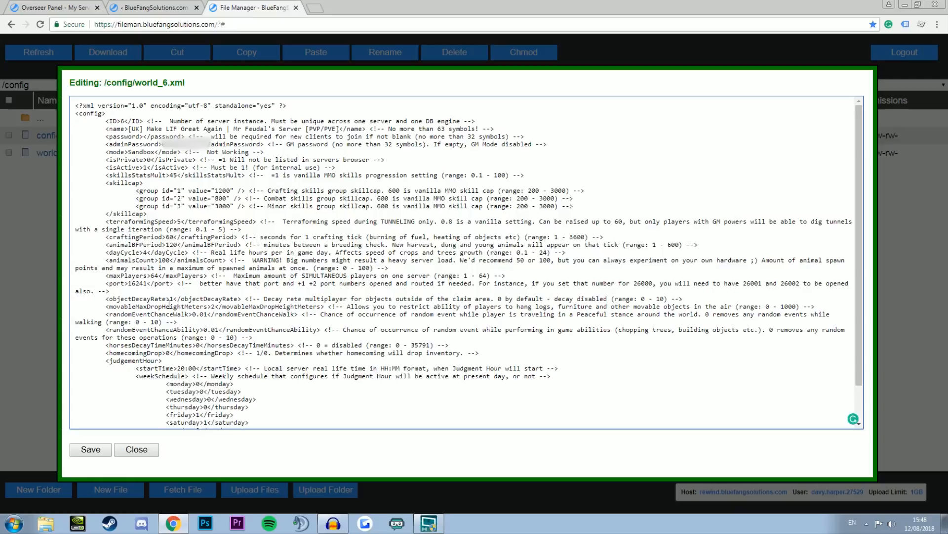
pyautogui.click(181, 301)
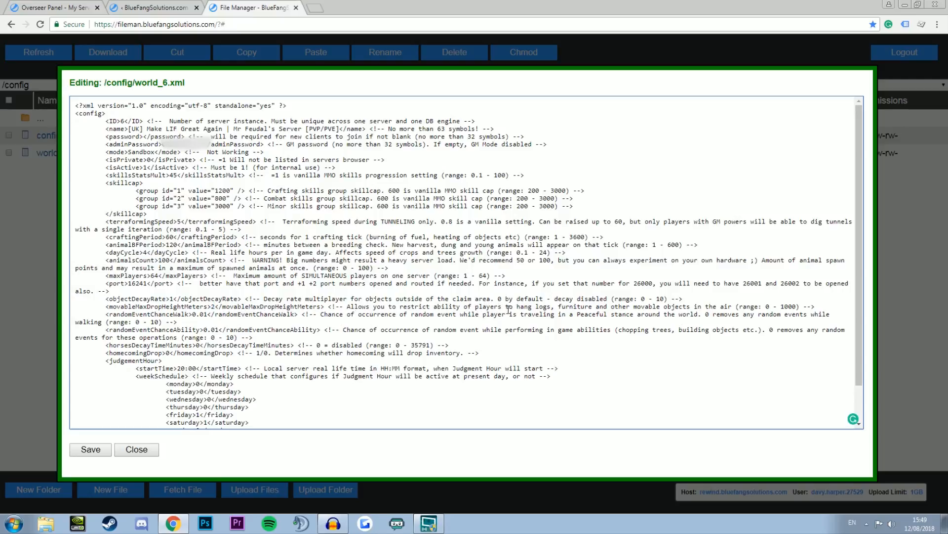
pyautogui.moveTo(711, 311)
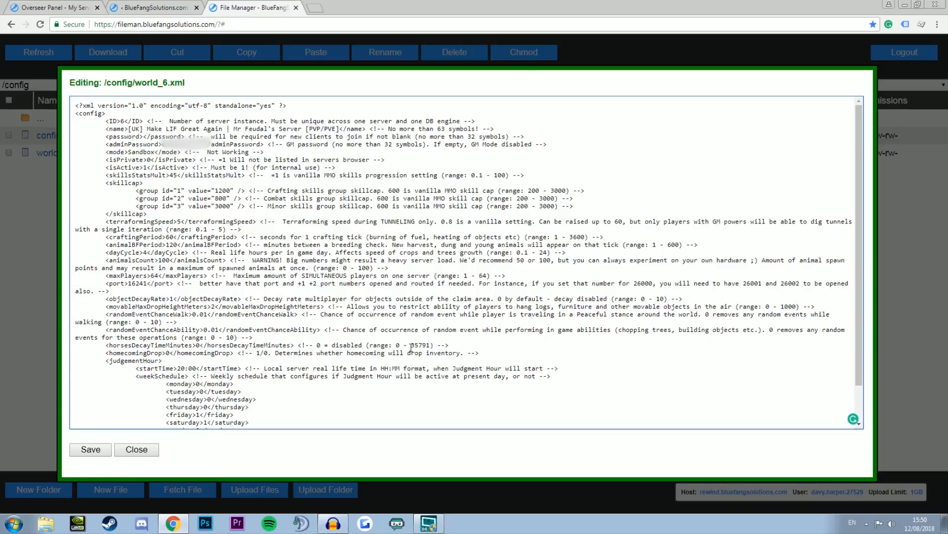
pyautogui.doubleClick(421, 344)
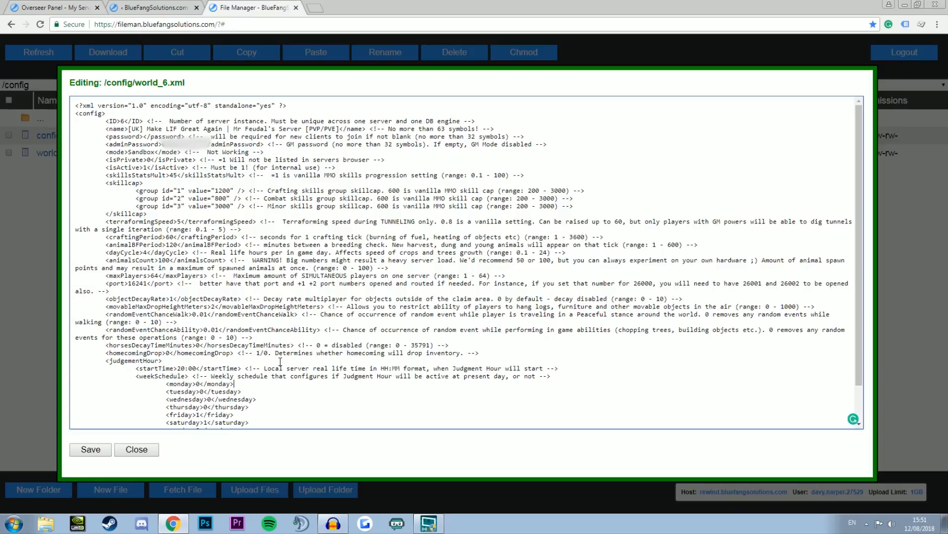
pyautogui.scroll(-3)
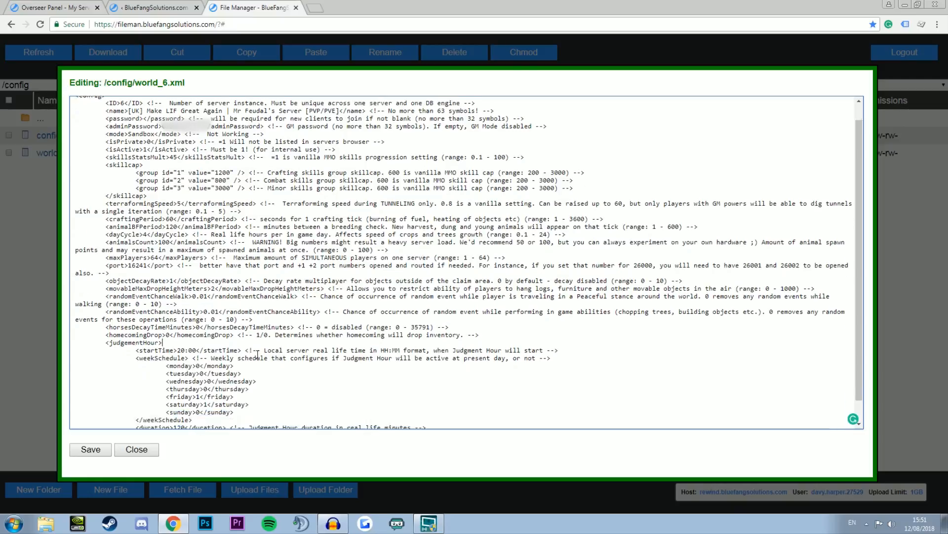
pyautogui.scroll(-3)
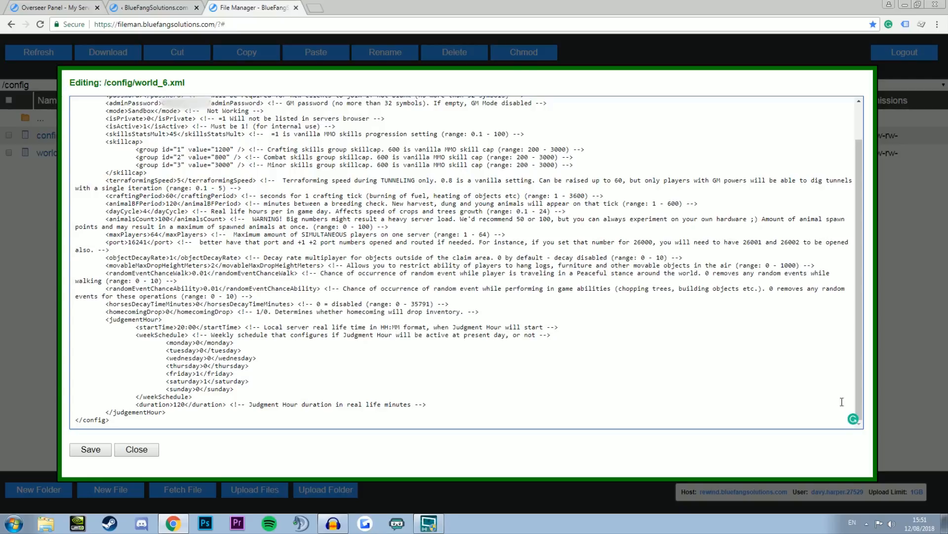
pyautogui.moveTo(919, 522)
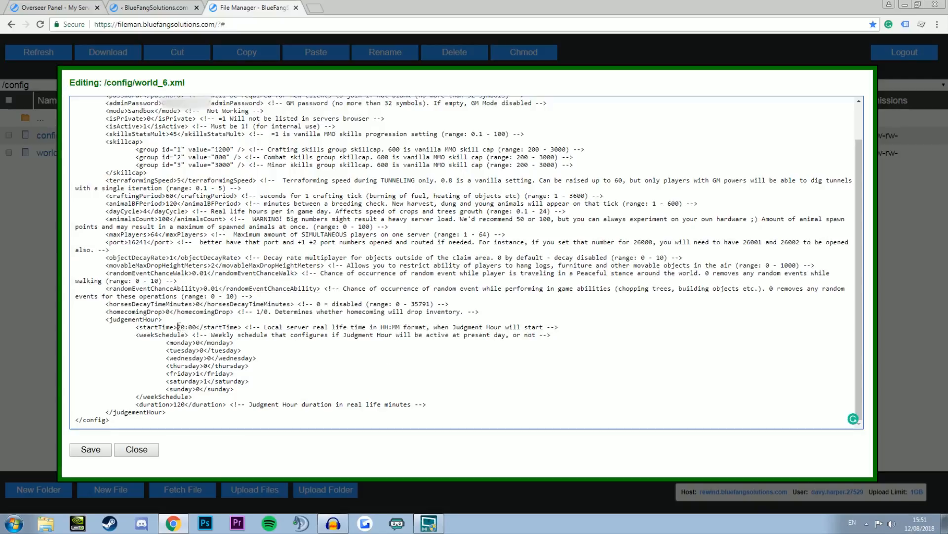
pyautogui.doubleClick(180, 327)
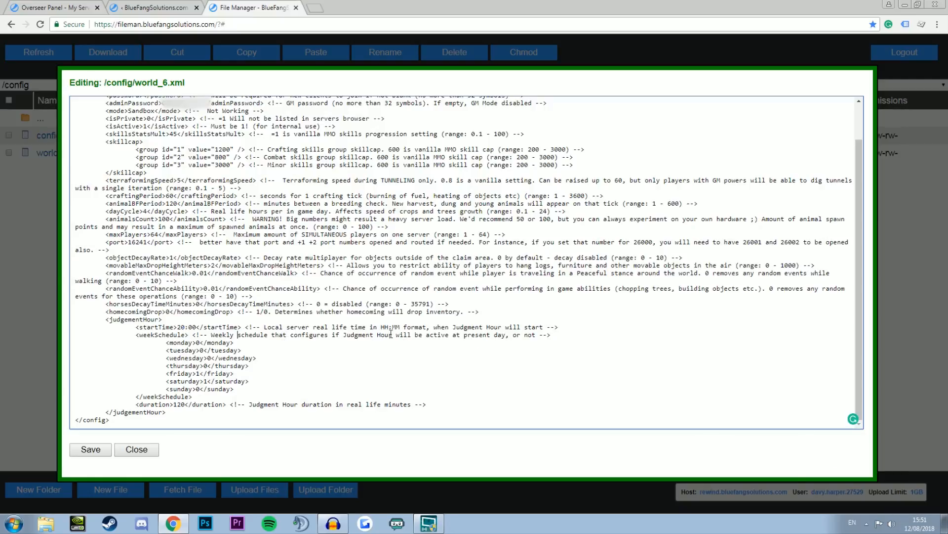
pyautogui.doubleClick(183, 326)
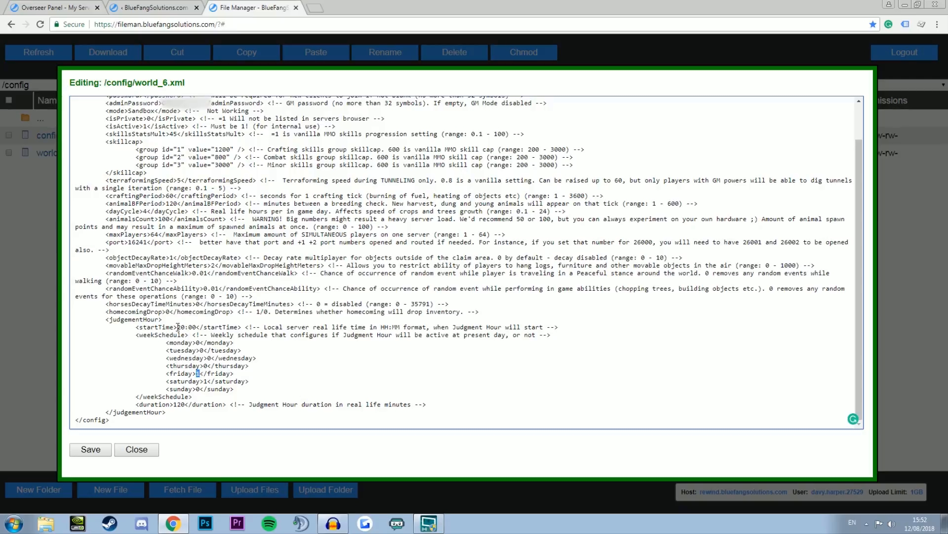
pyautogui.doubleClick(183, 327)
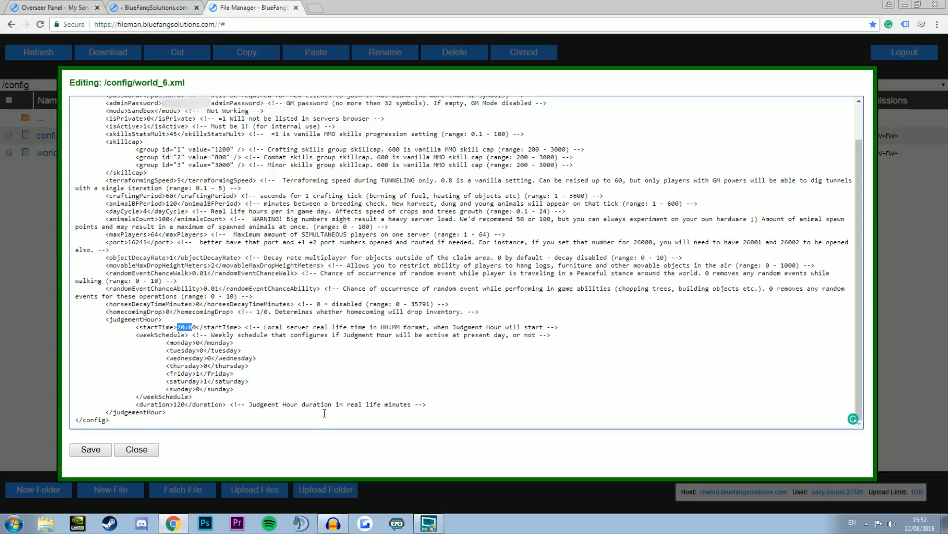
pyautogui.doubleClick(177, 404)
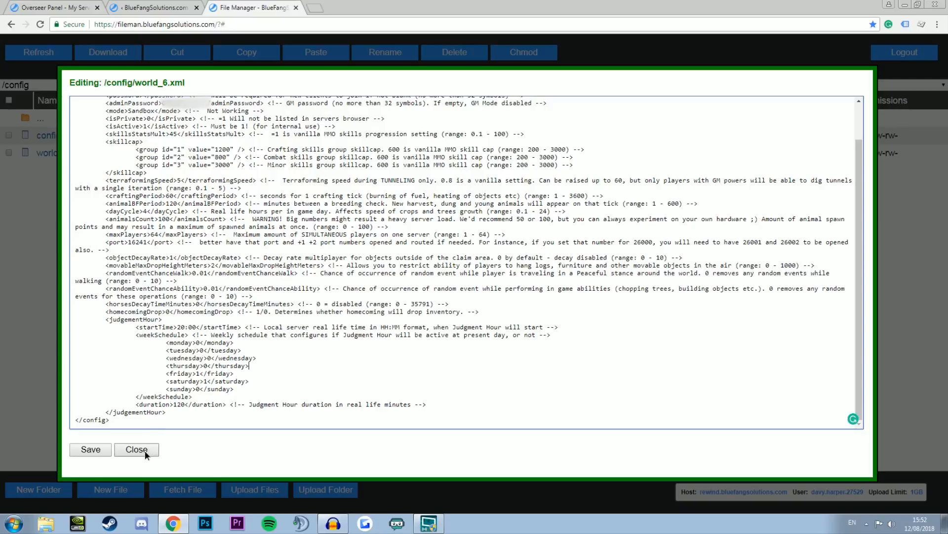
# Step: Close the world_6.xml editor and switch back to the Overseer Panel dashboard
pyautogui.click(137, 449)
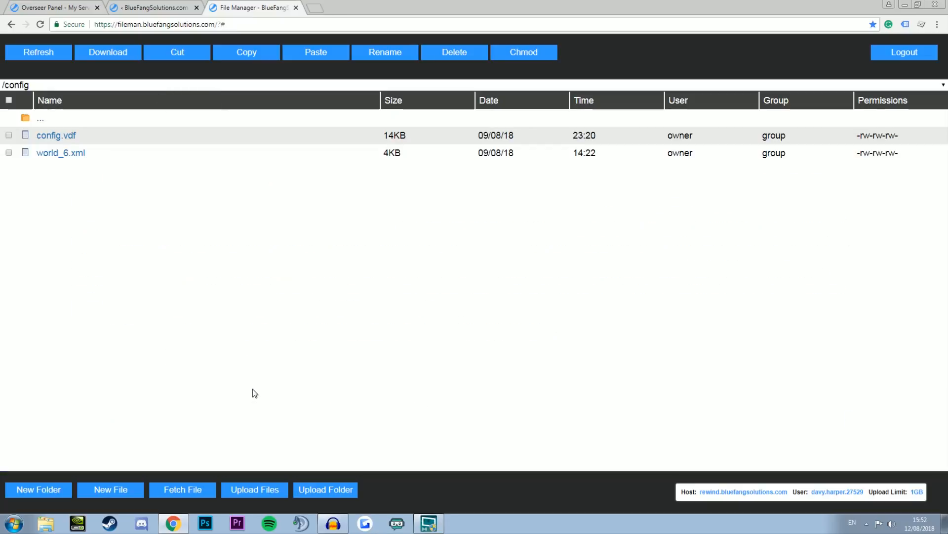
pyautogui.moveTo(203, 310)
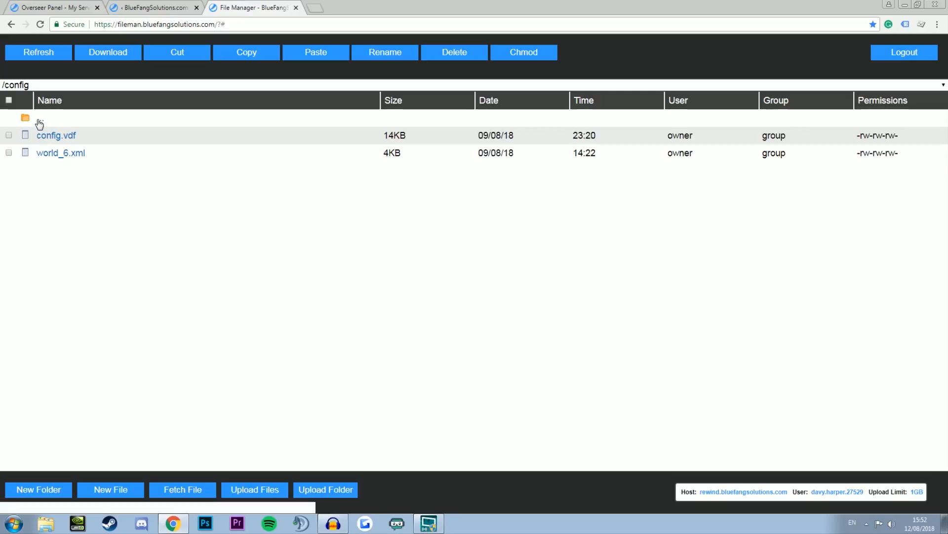
pyautogui.click(25, 118)
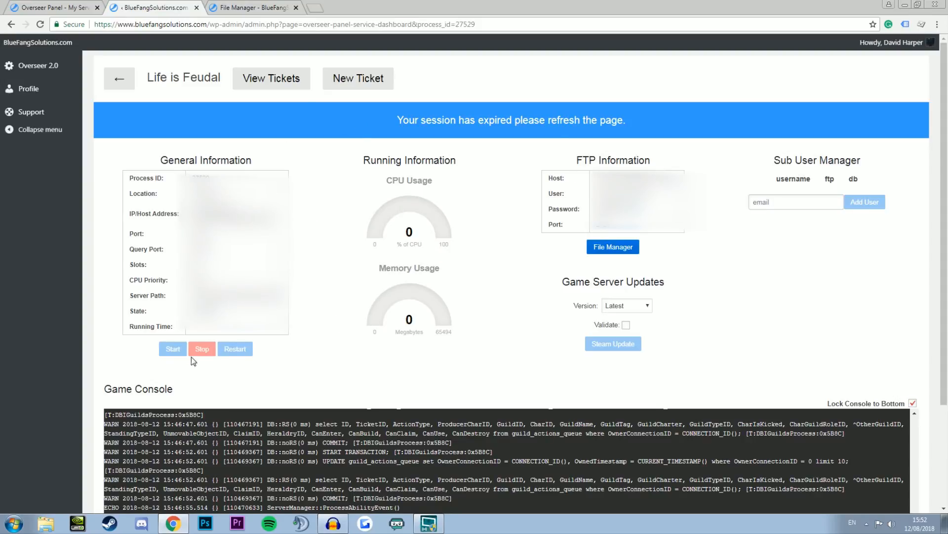
pyautogui.moveTo(647, 385)
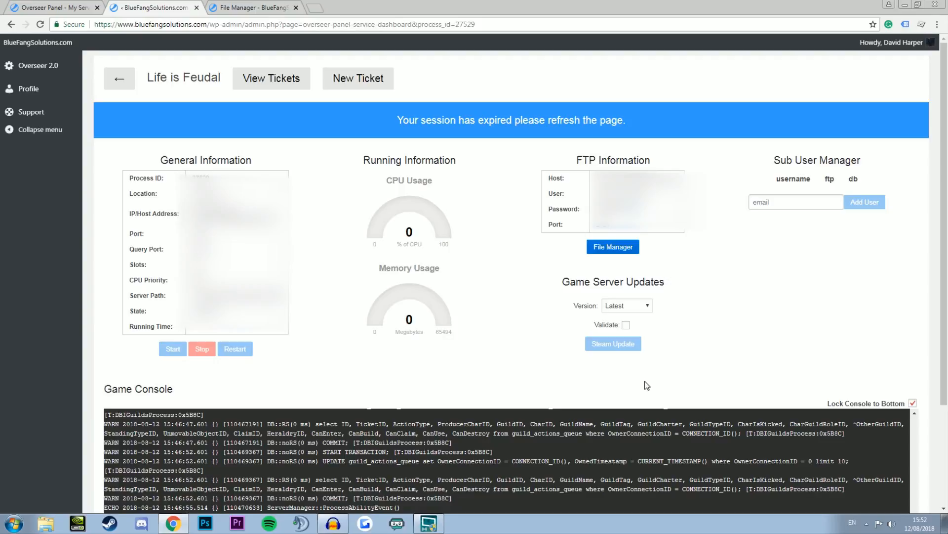
pyautogui.moveTo(412, 353)
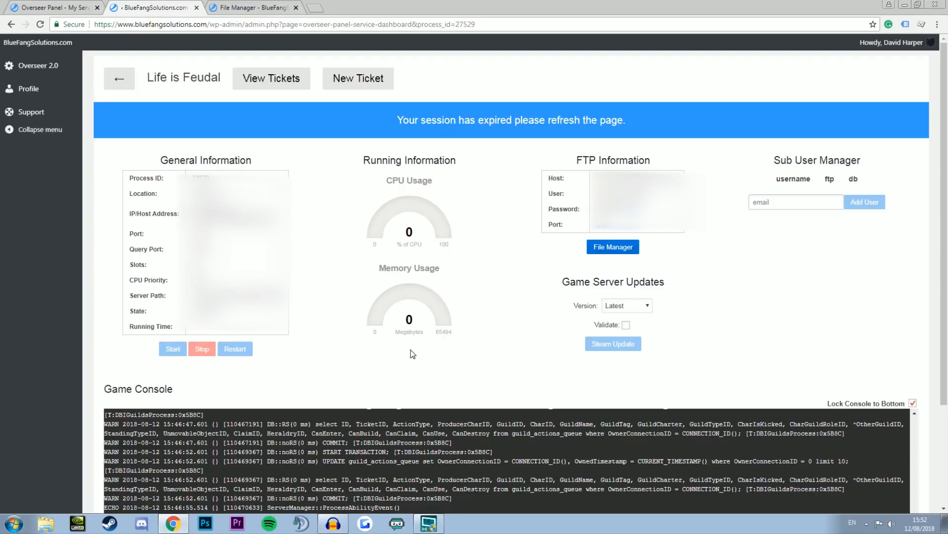
pyautogui.moveTo(407, 358)
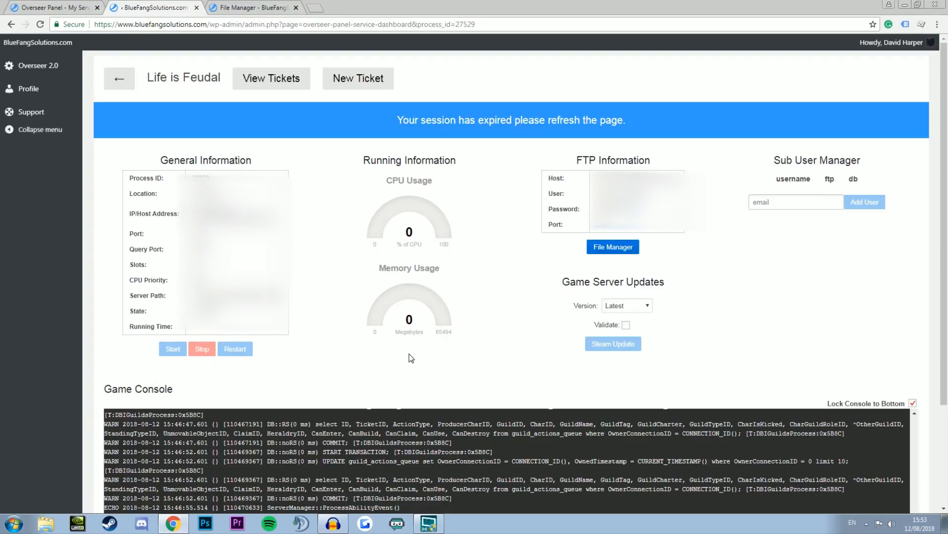
pyautogui.scroll(-3)
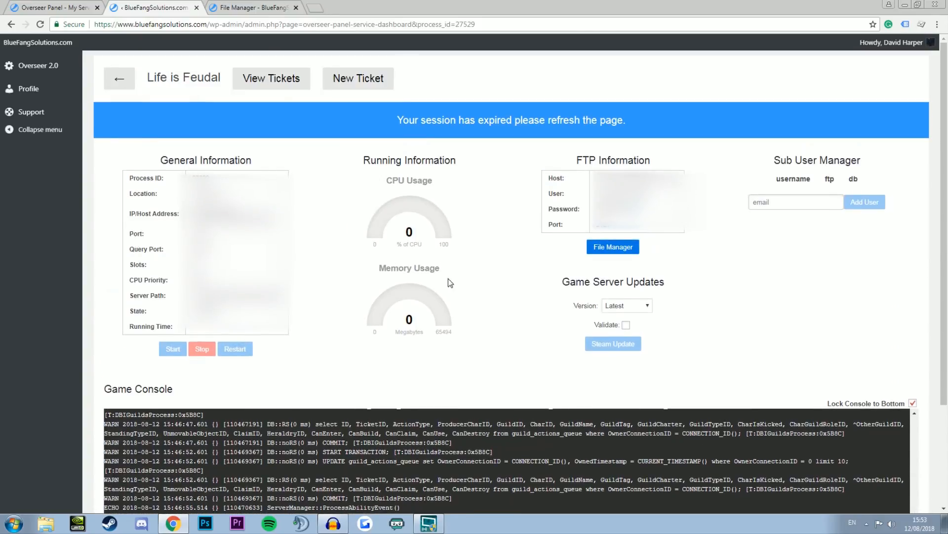
pyautogui.moveTo(455, 201)
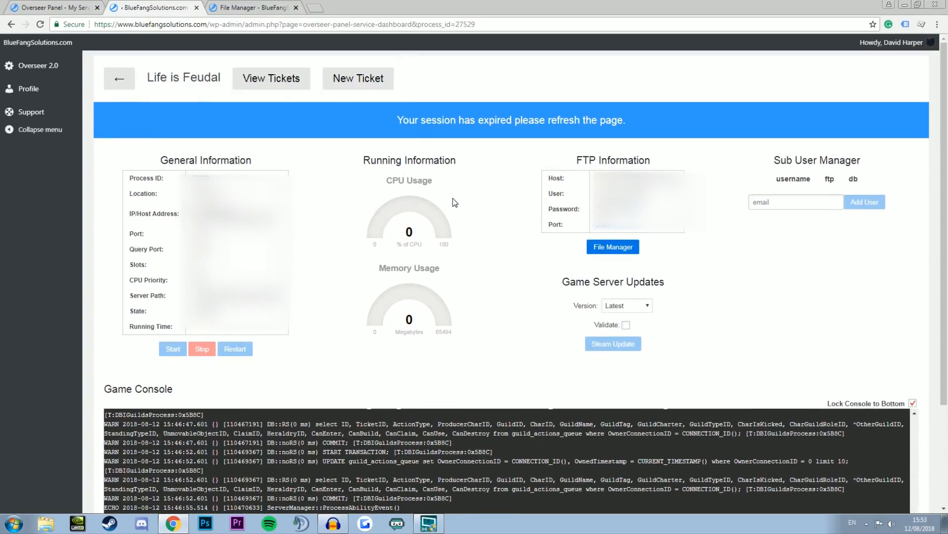
pyautogui.moveTo(454, 219)
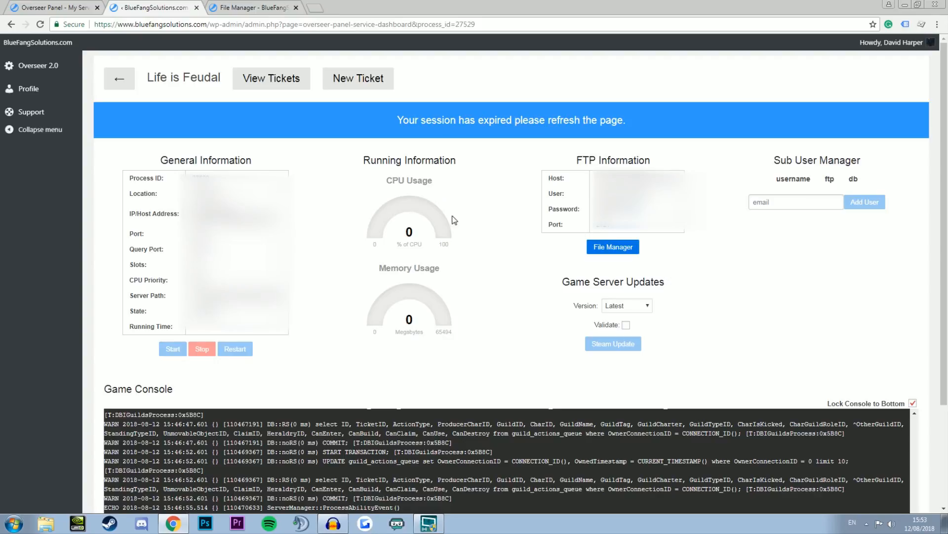
pyautogui.moveTo(436, 164)
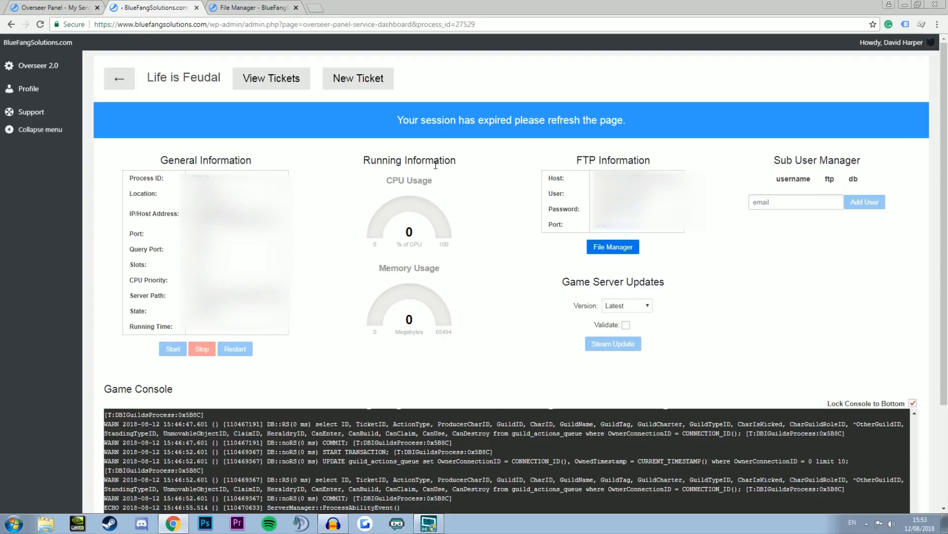
pyautogui.moveTo(465, 315)
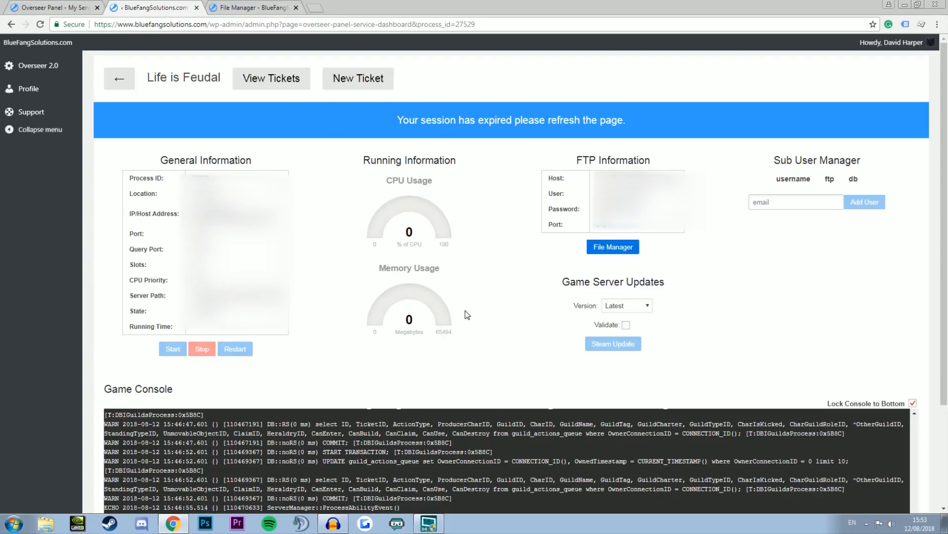
pyautogui.moveTo(458, 309)
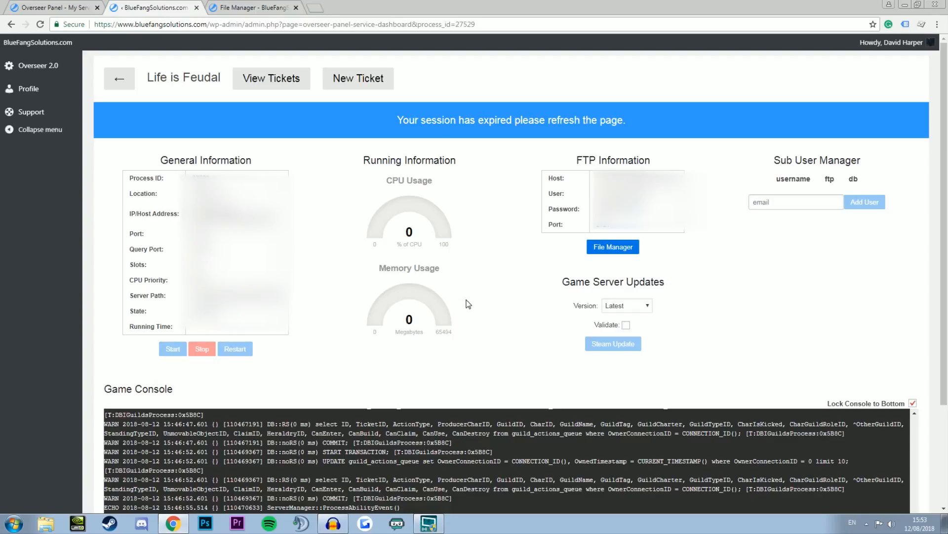
pyautogui.moveTo(482, 304)
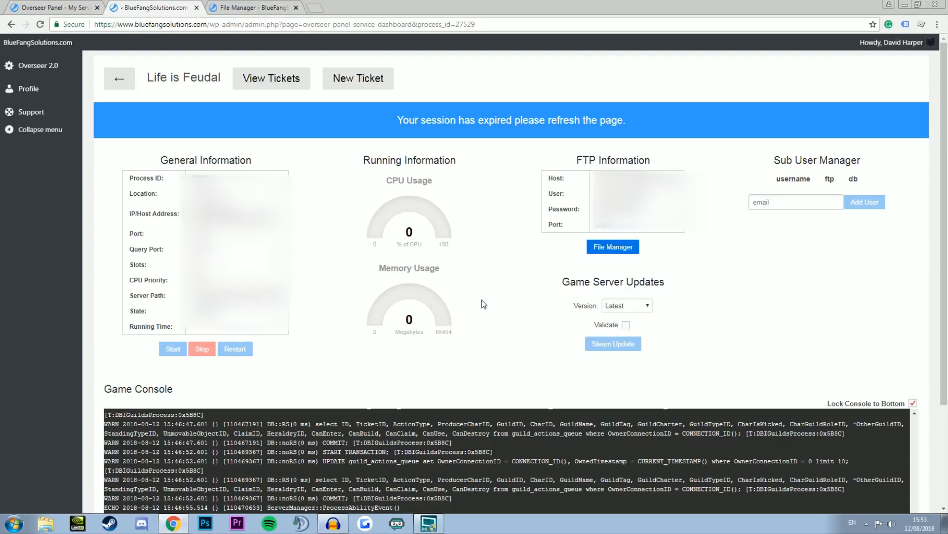
pyautogui.moveTo(481, 318)
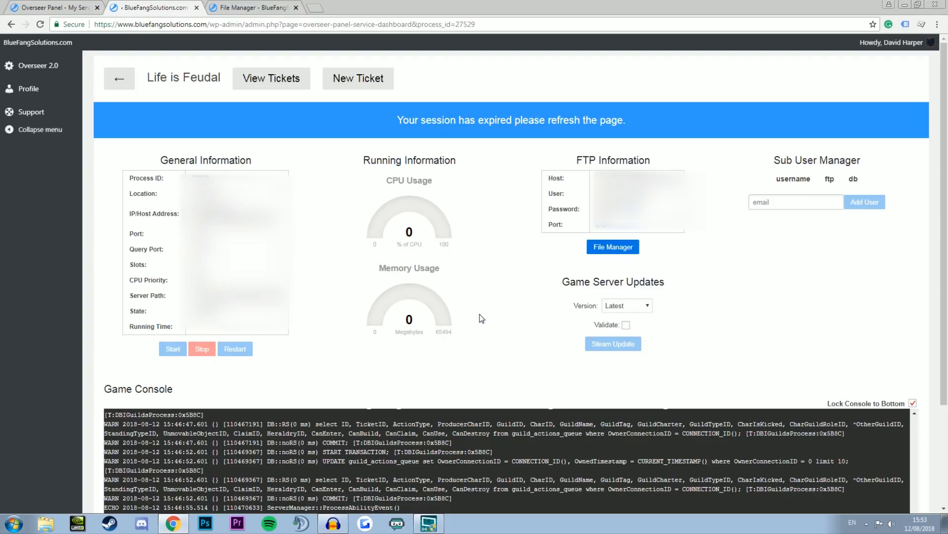
pyautogui.moveTo(499, 327)
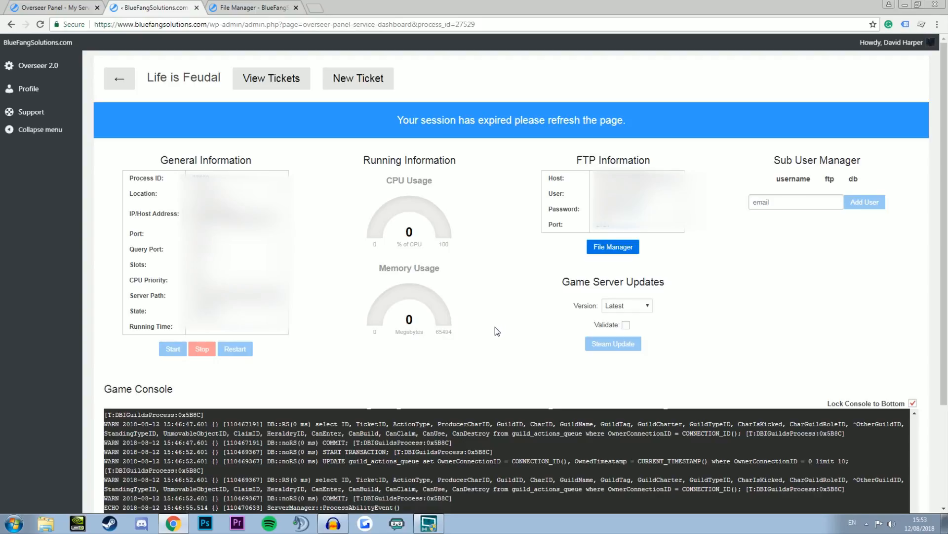
pyautogui.moveTo(507, 277)
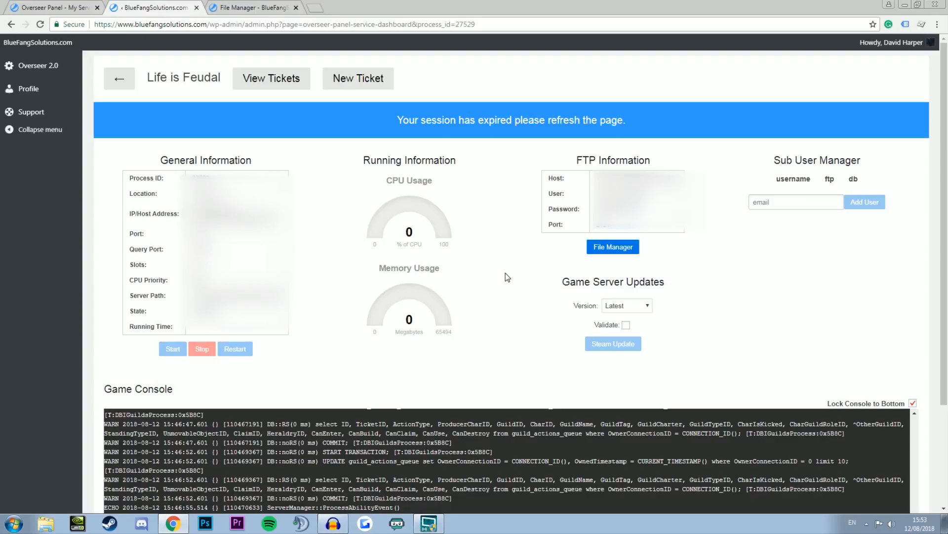
pyautogui.moveTo(495, 261)
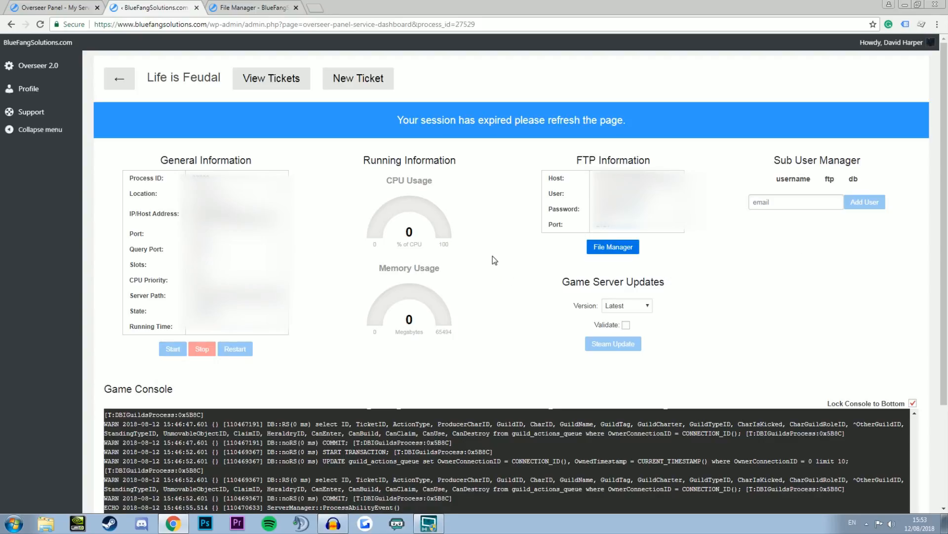
pyautogui.moveTo(499, 318)
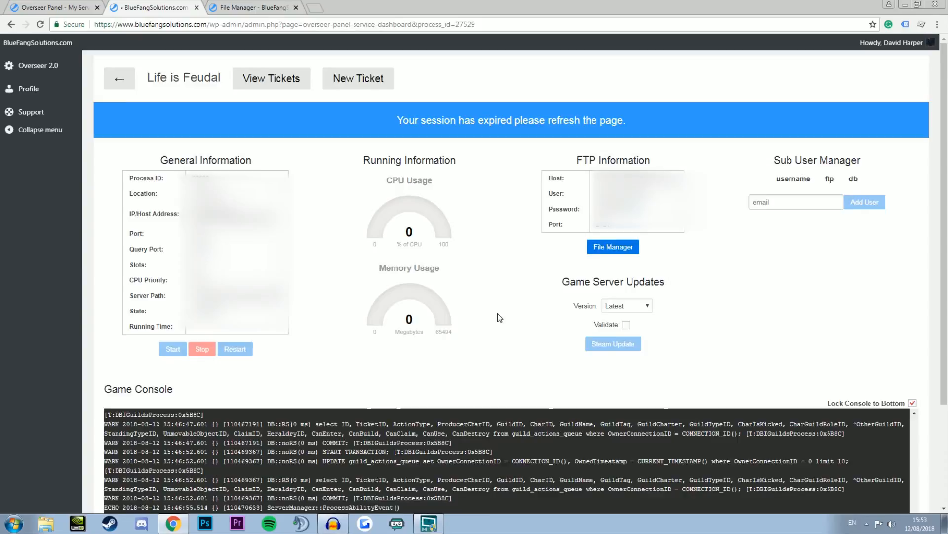
pyautogui.scroll(-3)
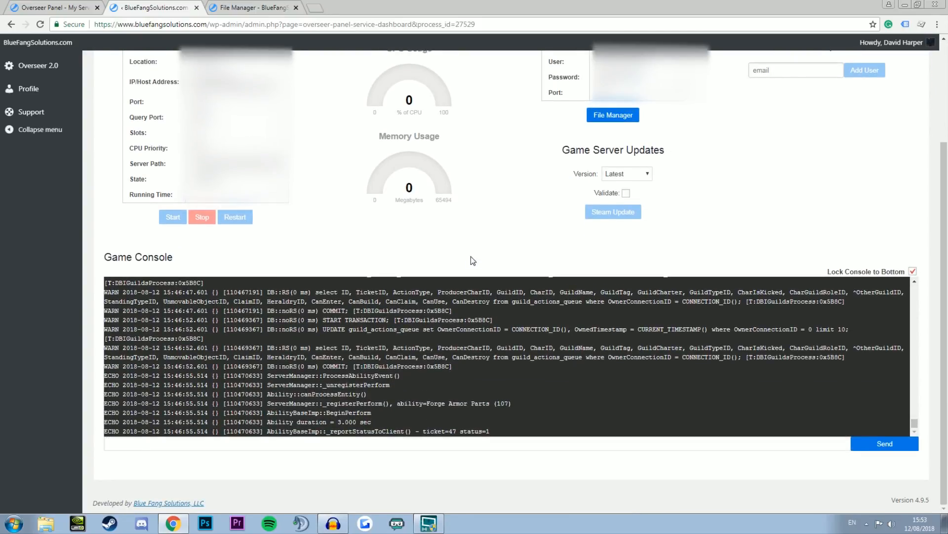
pyautogui.scroll(3)
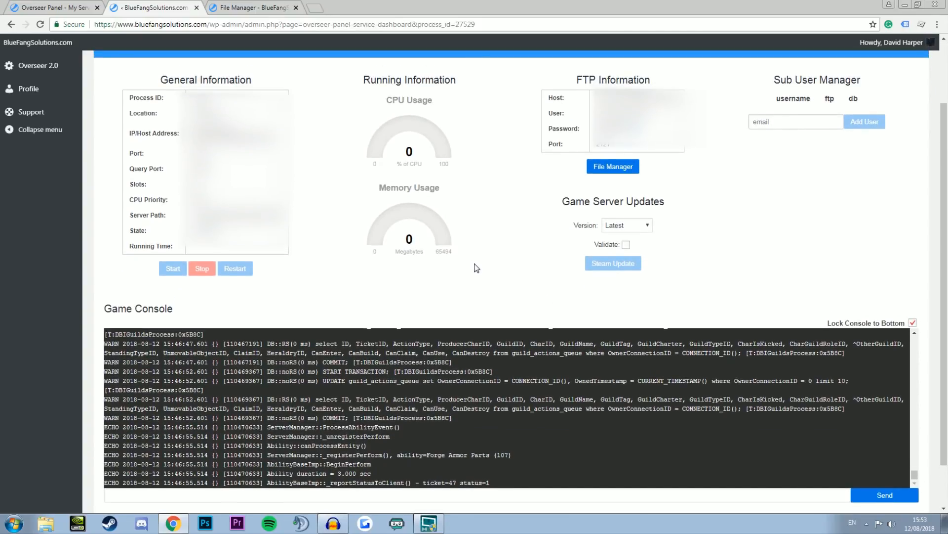
pyautogui.moveTo(472, 270)
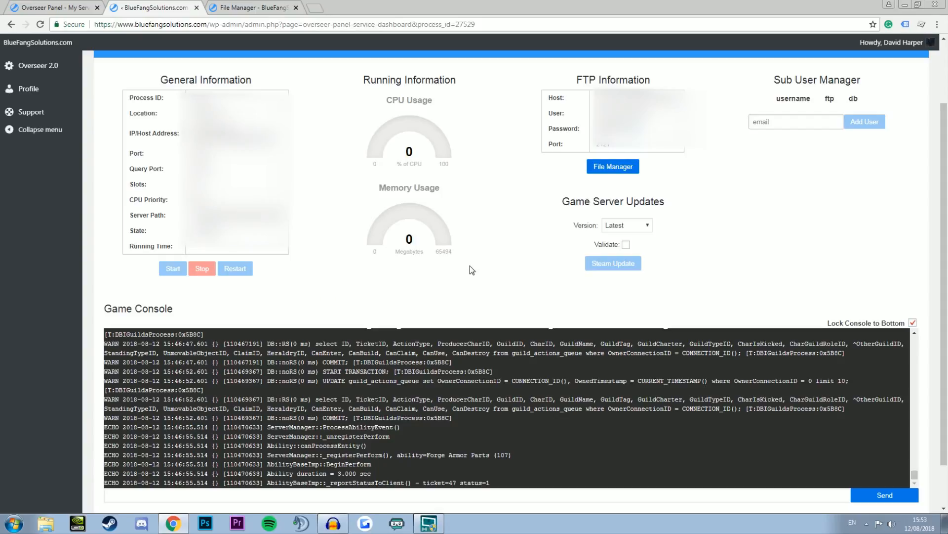
pyautogui.moveTo(420, 273)
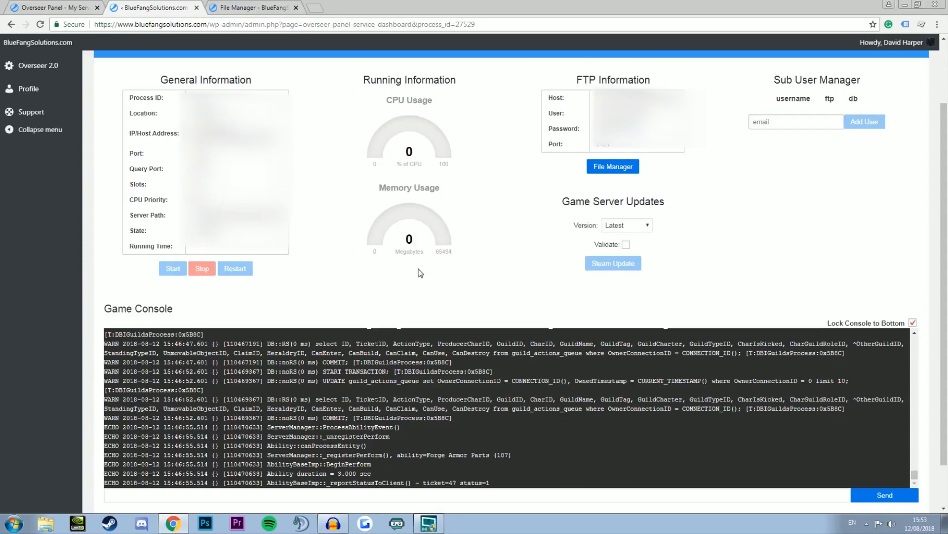
pyautogui.moveTo(469, 290)
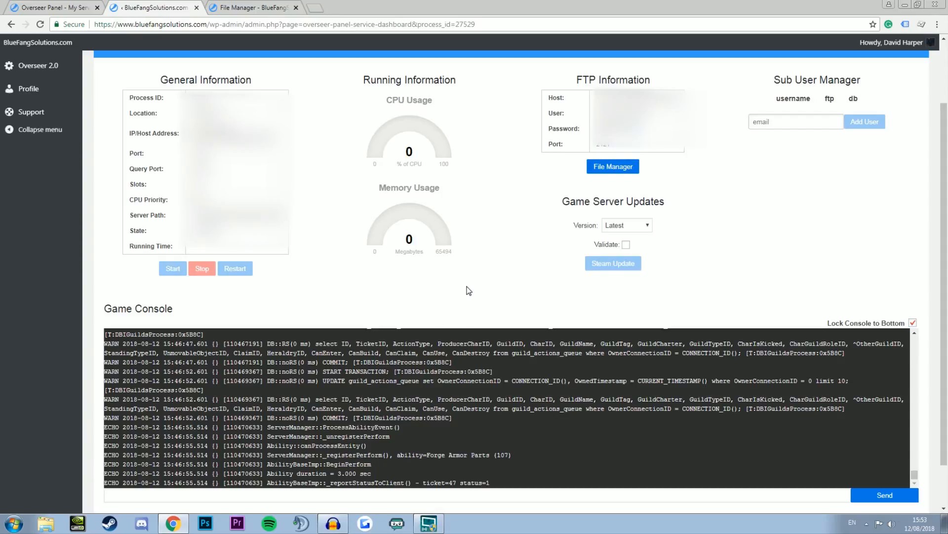